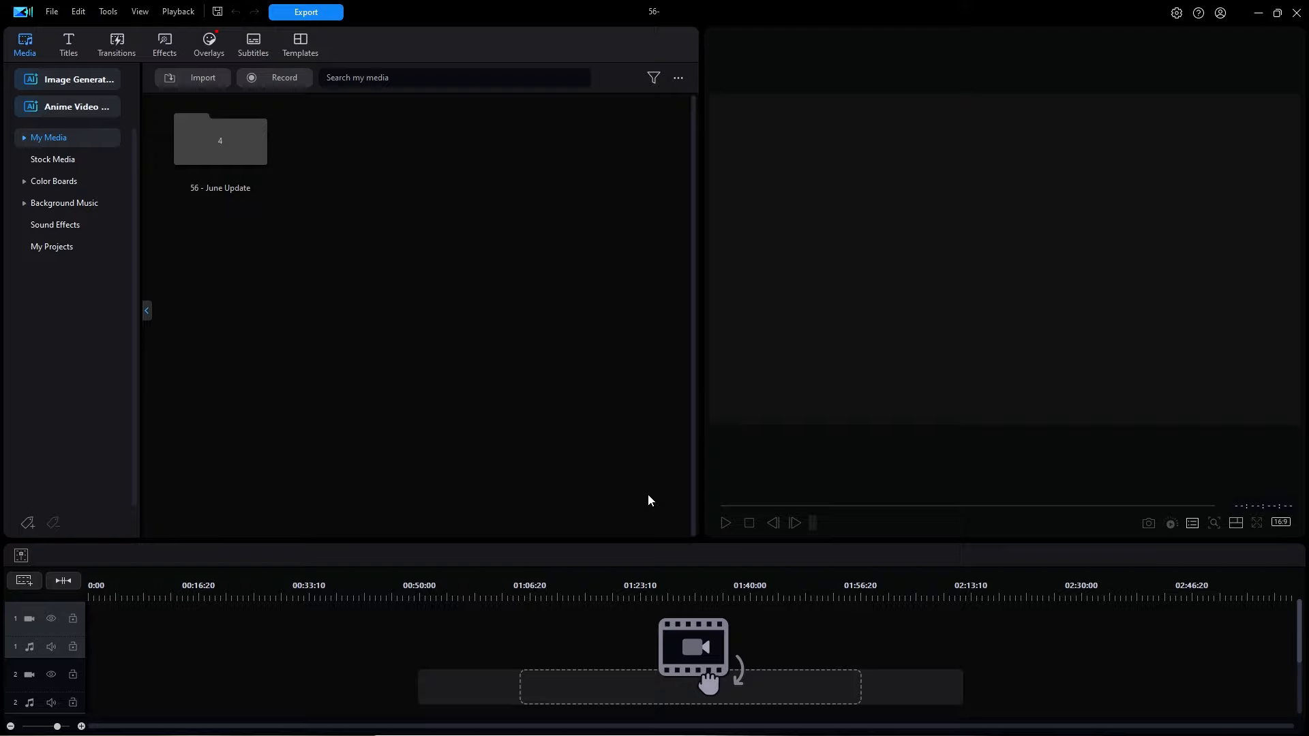
pyautogui.moveTo(25, 45)
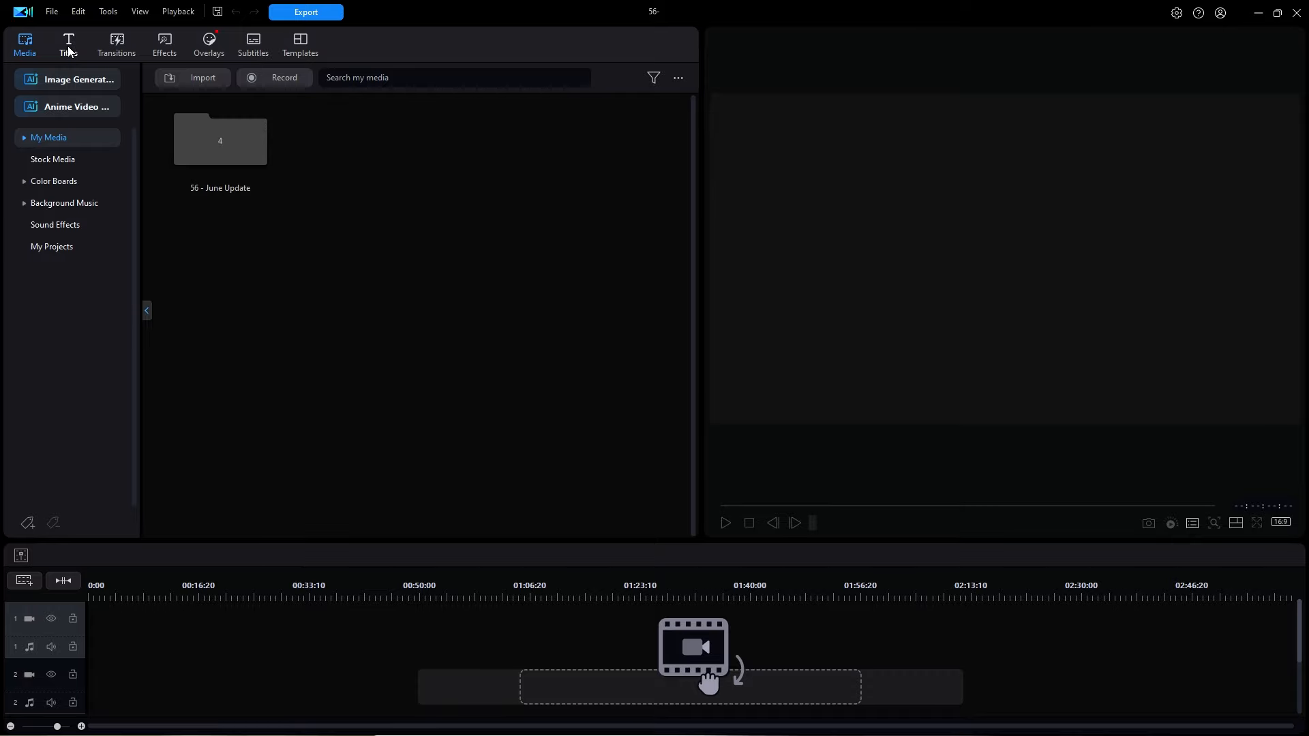
# Step: Preview the What's New titles Corporate Video 02 and the Neon 01 loading title
pyautogui.click(68, 44)
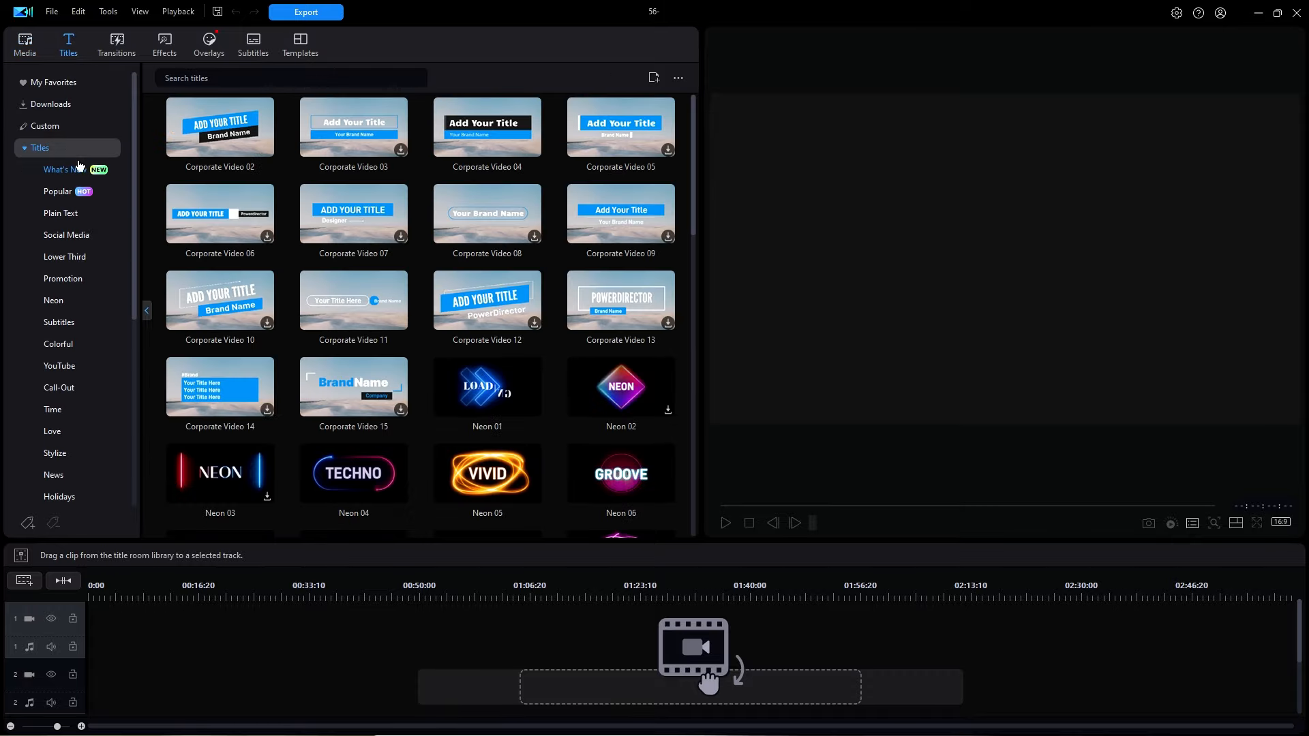
pyautogui.click(352, 130)
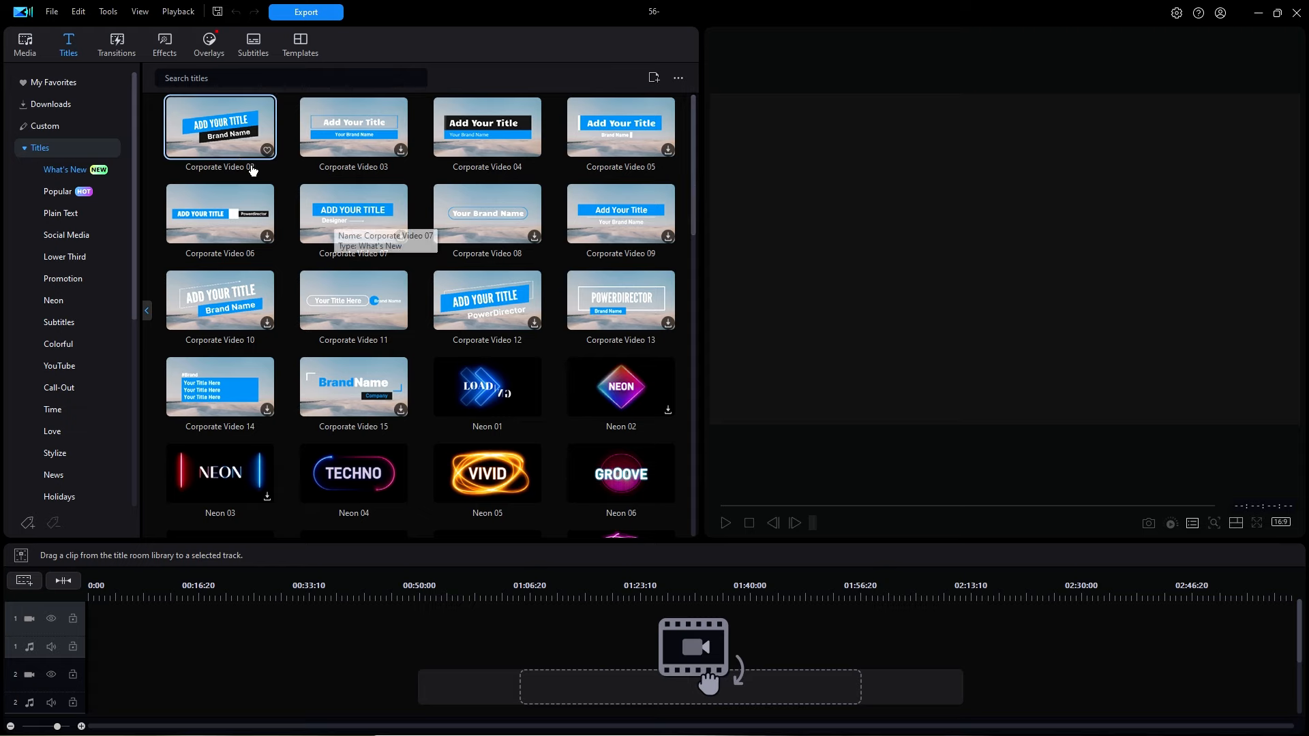
pyautogui.click(219, 126)
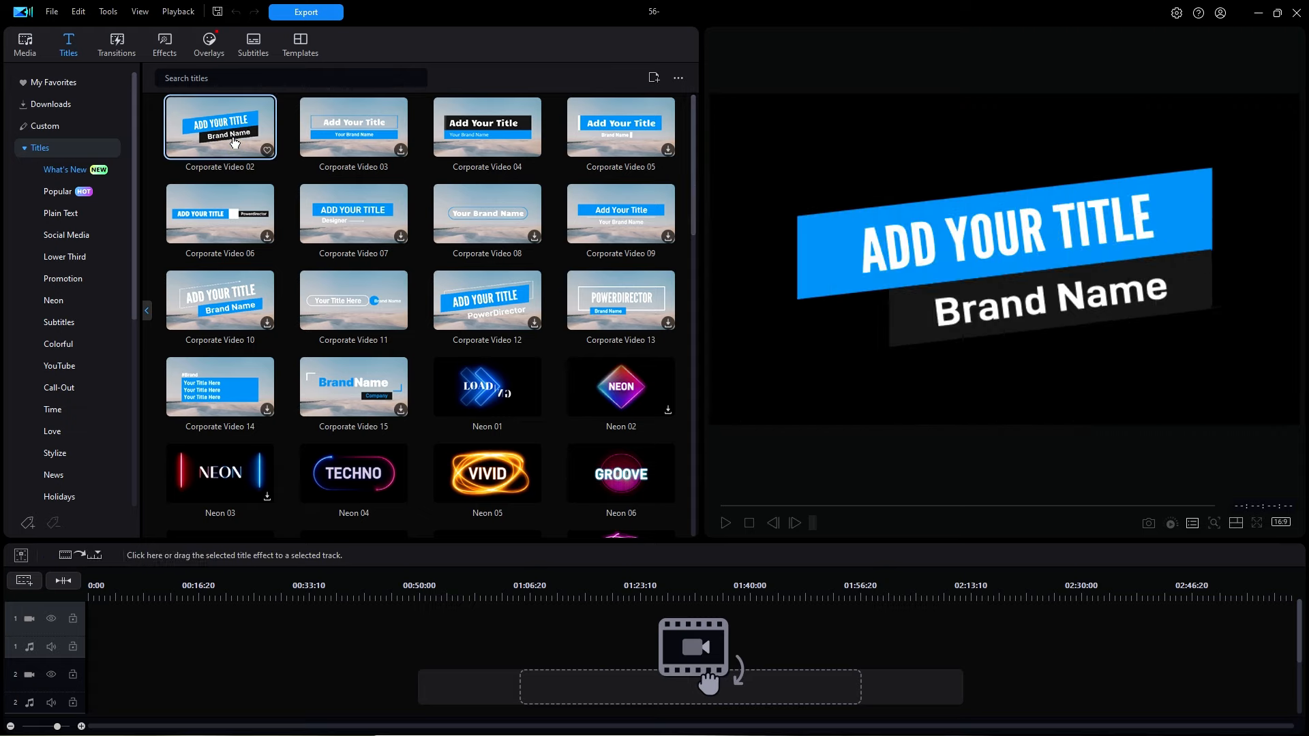
pyautogui.click(487, 301)
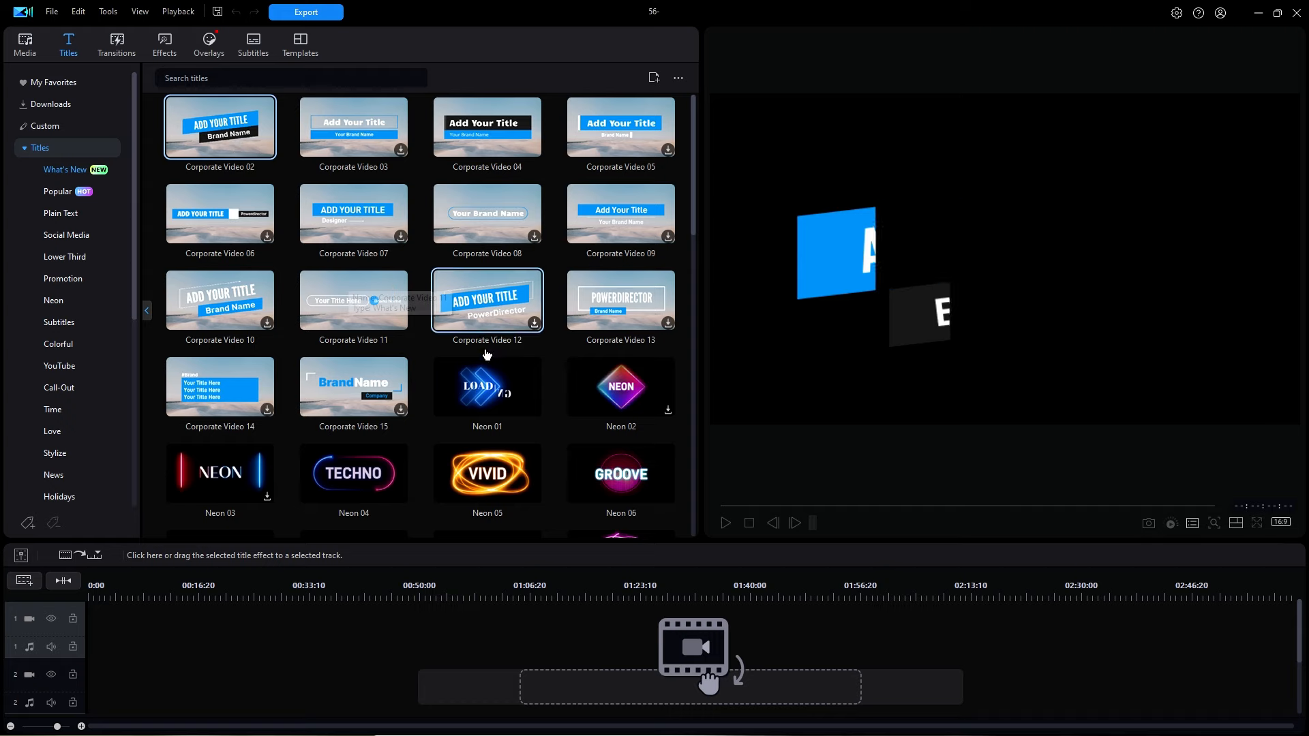
pyautogui.moveTo(487, 387)
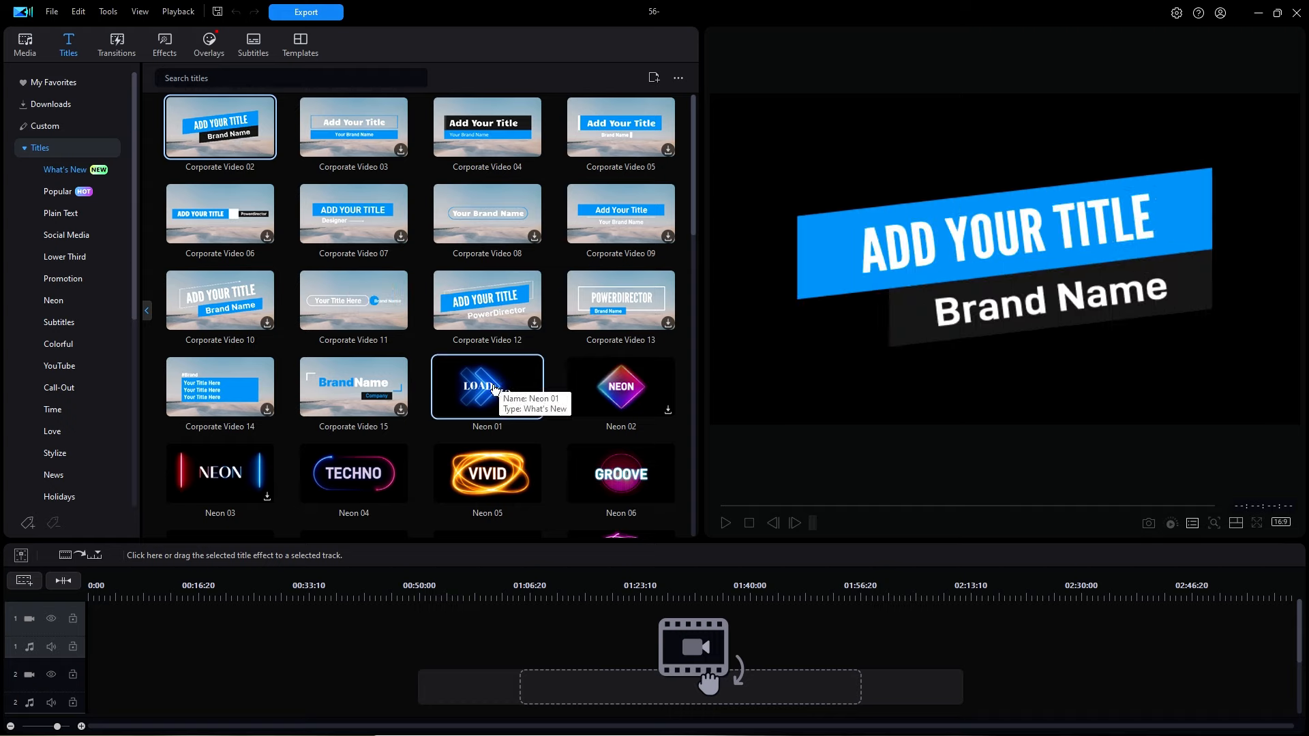
pyautogui.click(487, 387)
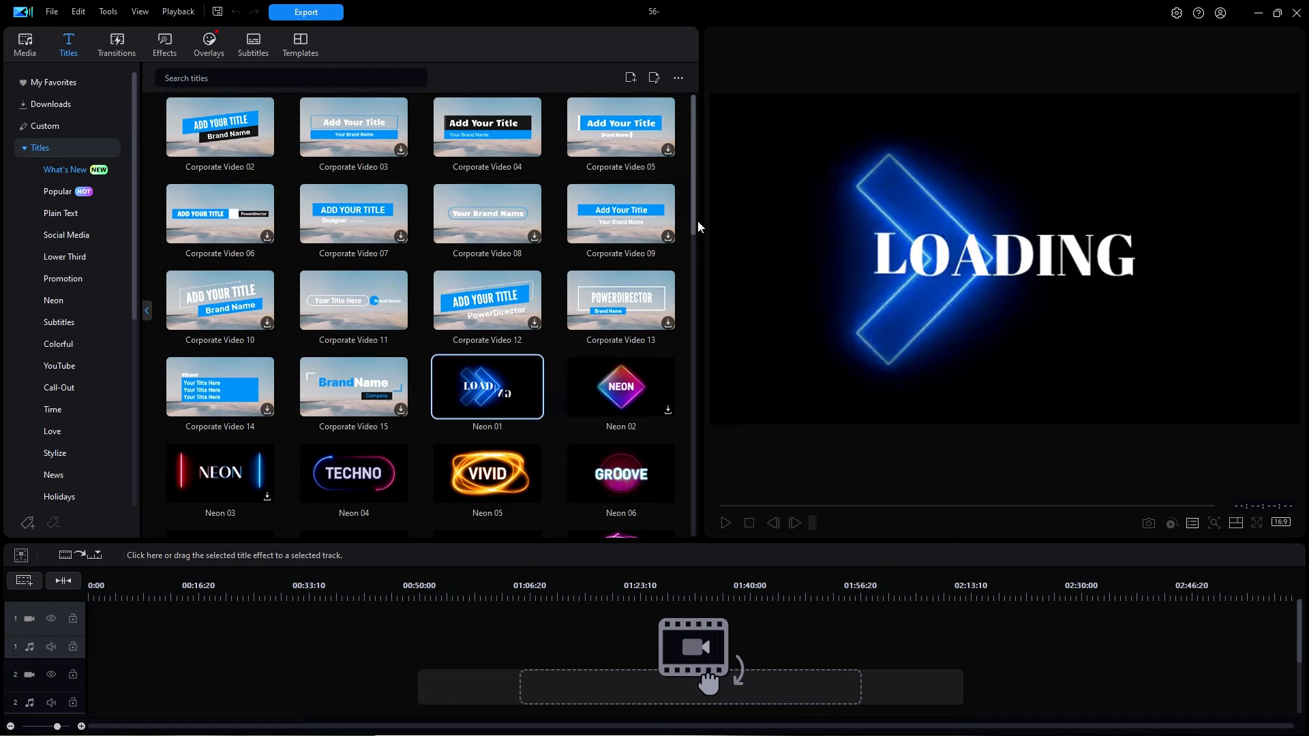
# Step: Scroll down to Corporate Callout 01 and play its Daily Schedule preview
pyautogui.scroll(-3)
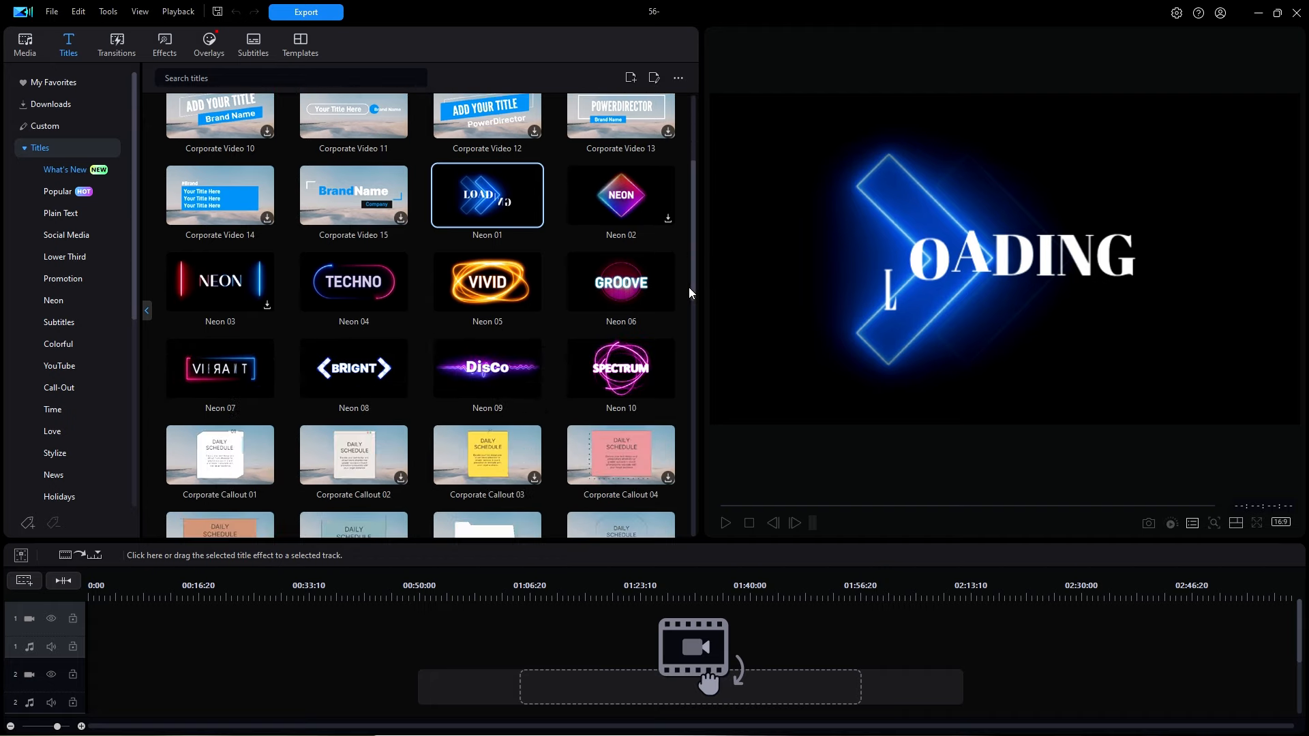
pyautogui.scroll(-3)
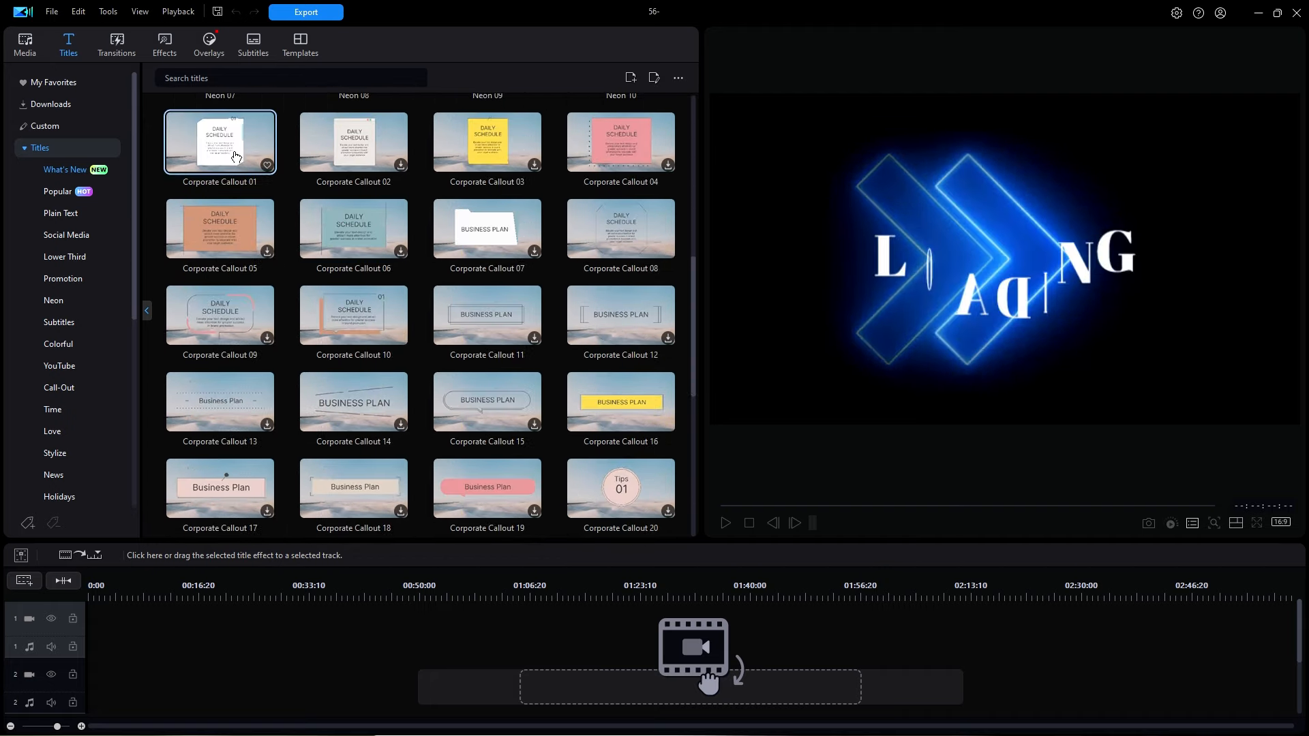
pyautogui.click(487, 316)
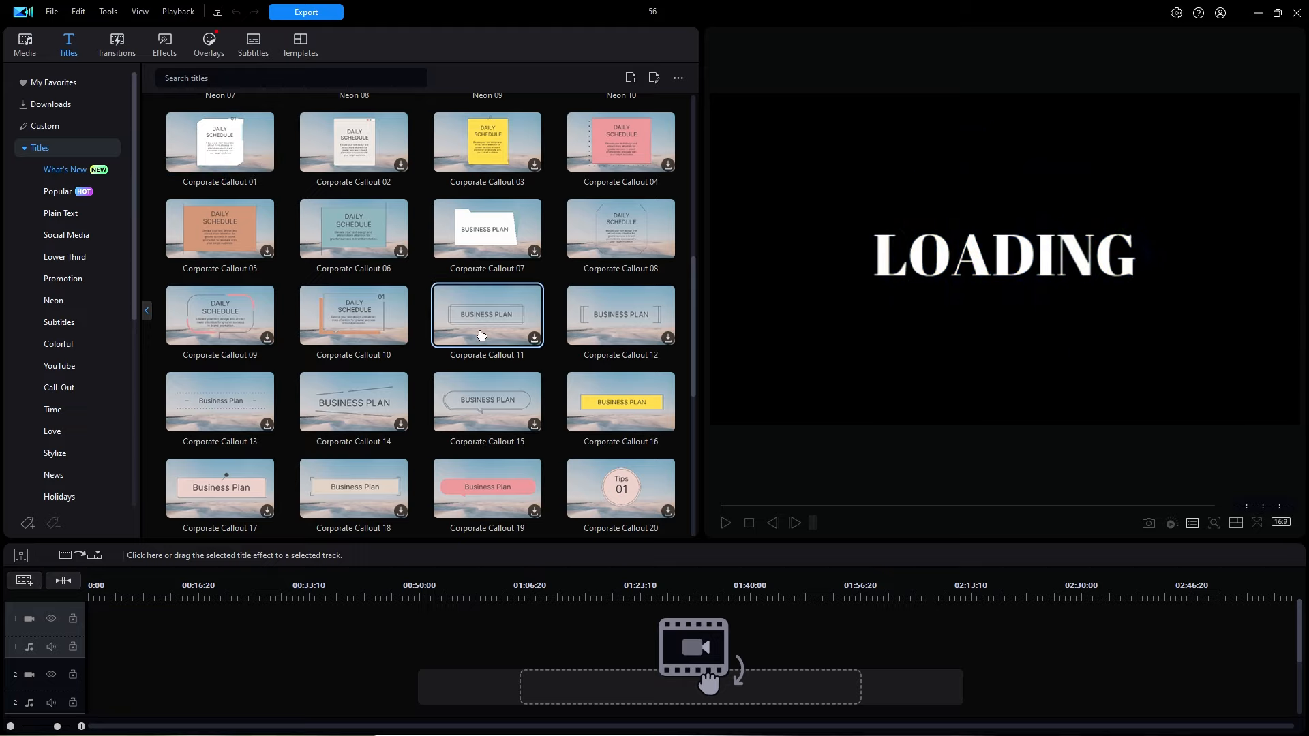
pyautogui.click(219, 142)
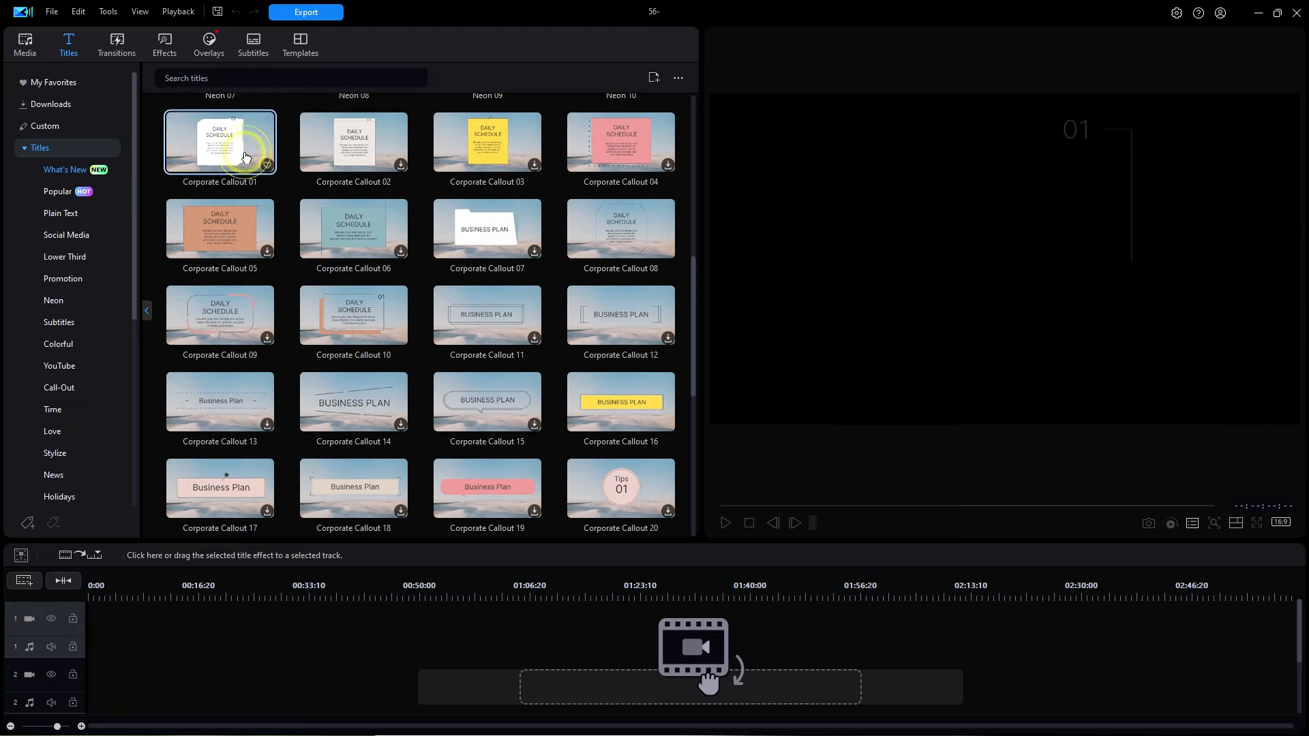
pyautogui.click(219, 142)
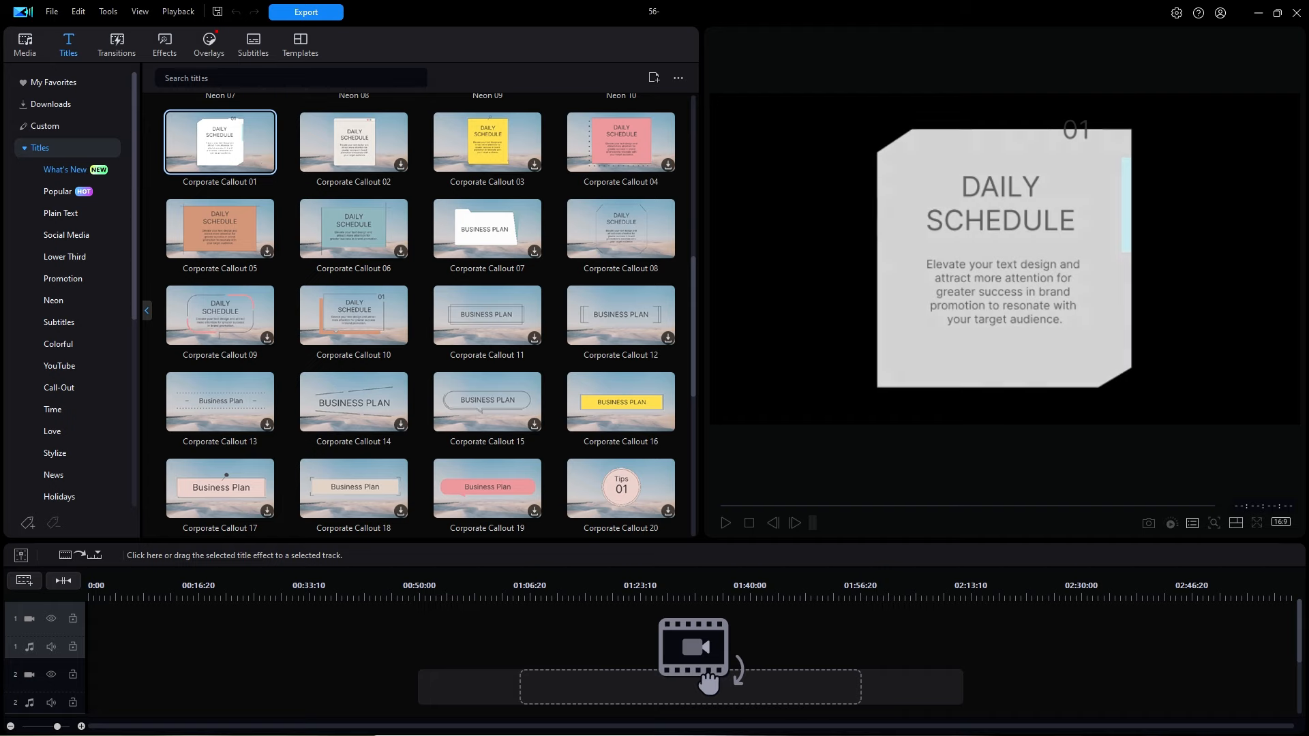
# Step: Switch to the Overlays room and preview the gold VIP sticker Promotional 10
pyautogui.click(208, 43)
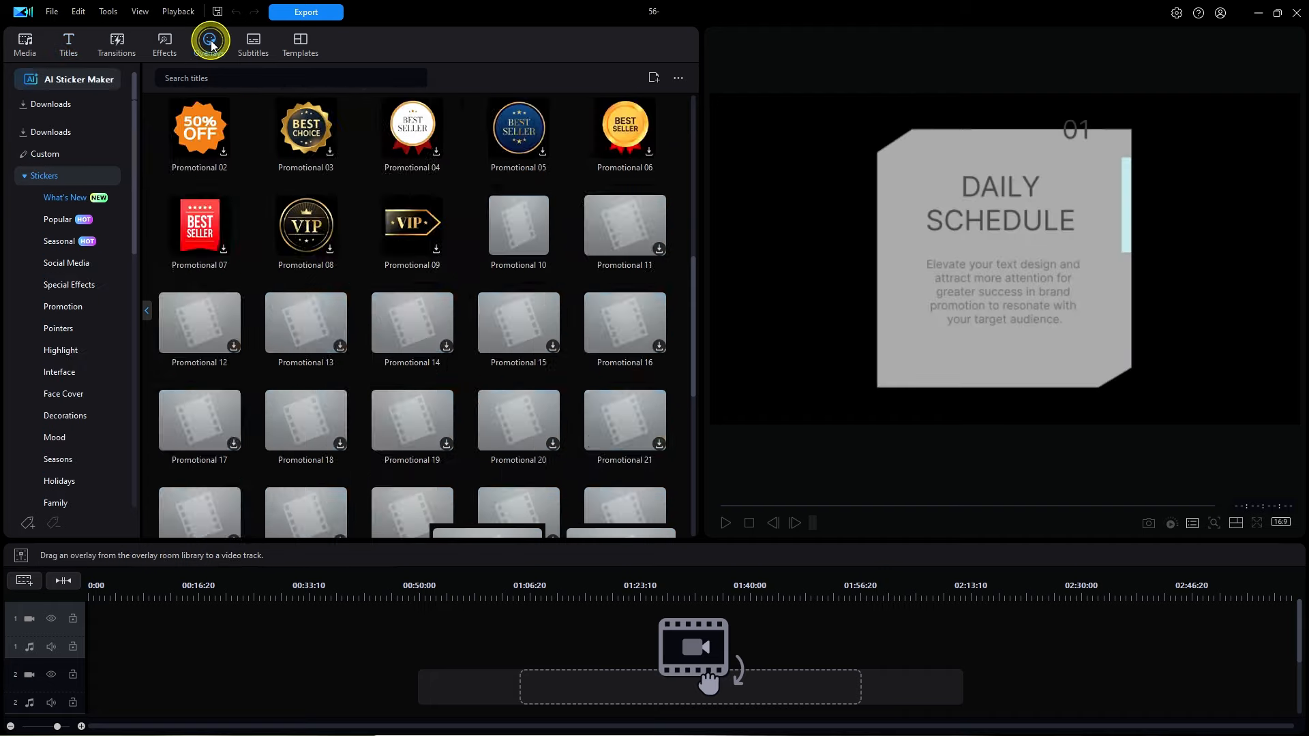
pyautogui.click(207, 44)
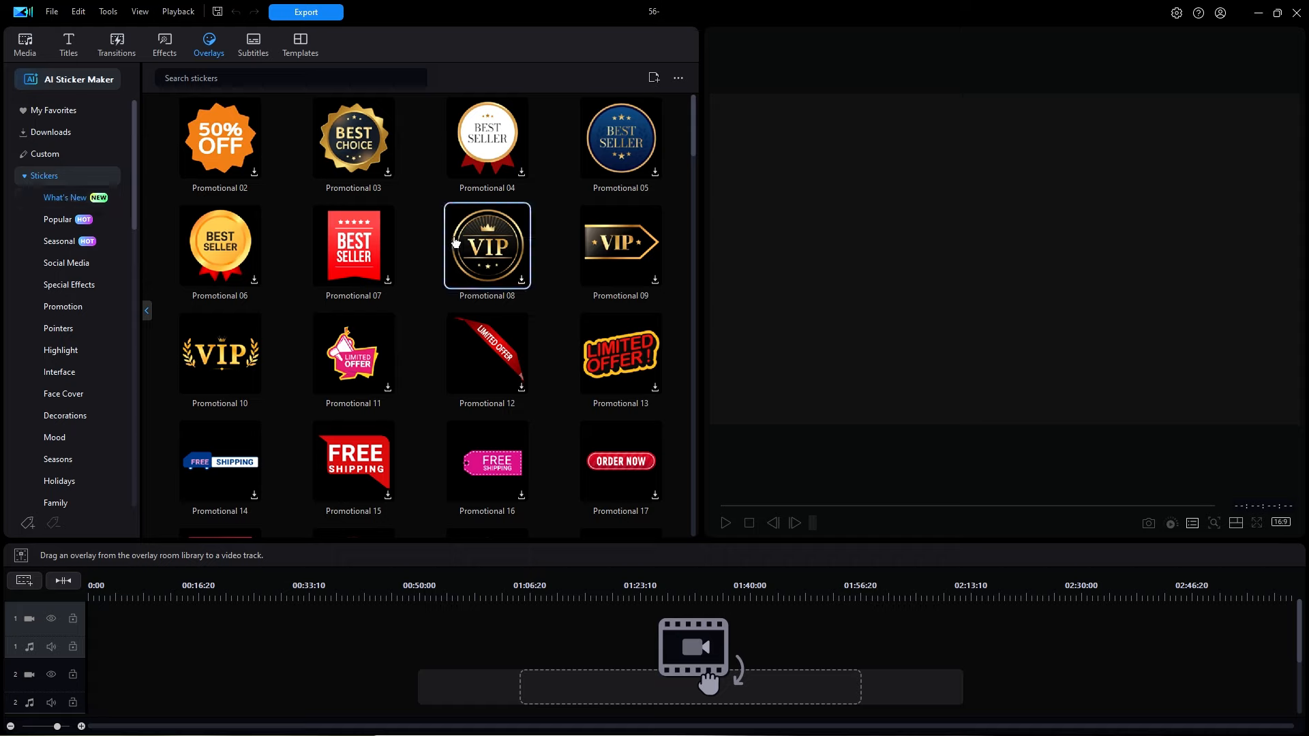
pyautogui.moveTo(487, 244)
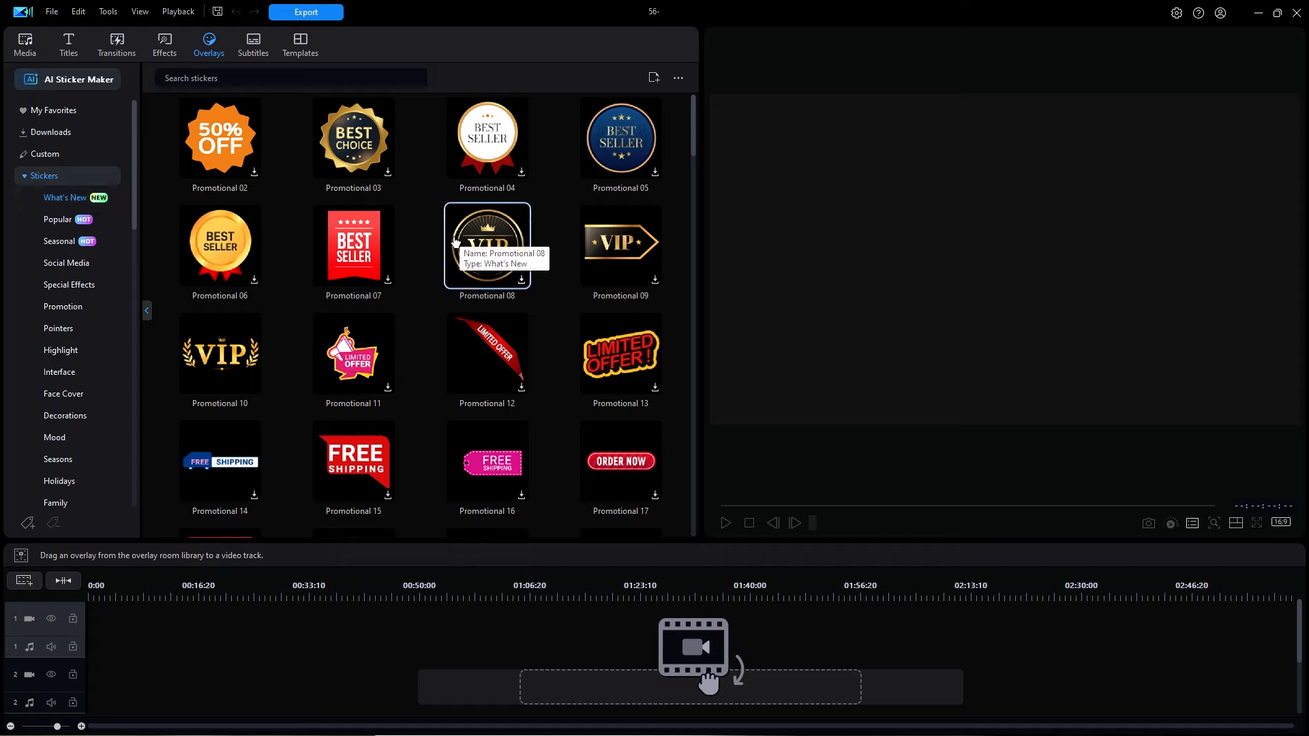
pyautogui.moveTo(220, 352)
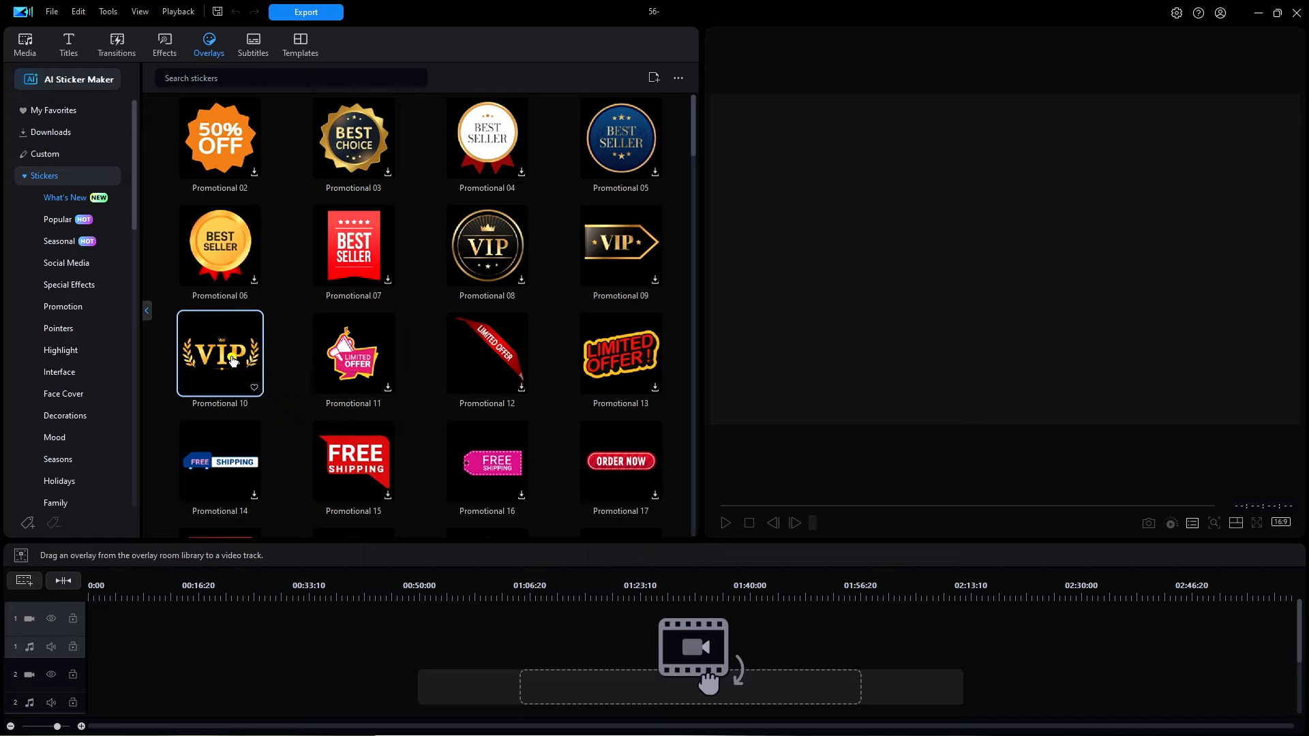
pyautogui.click(220, 352)
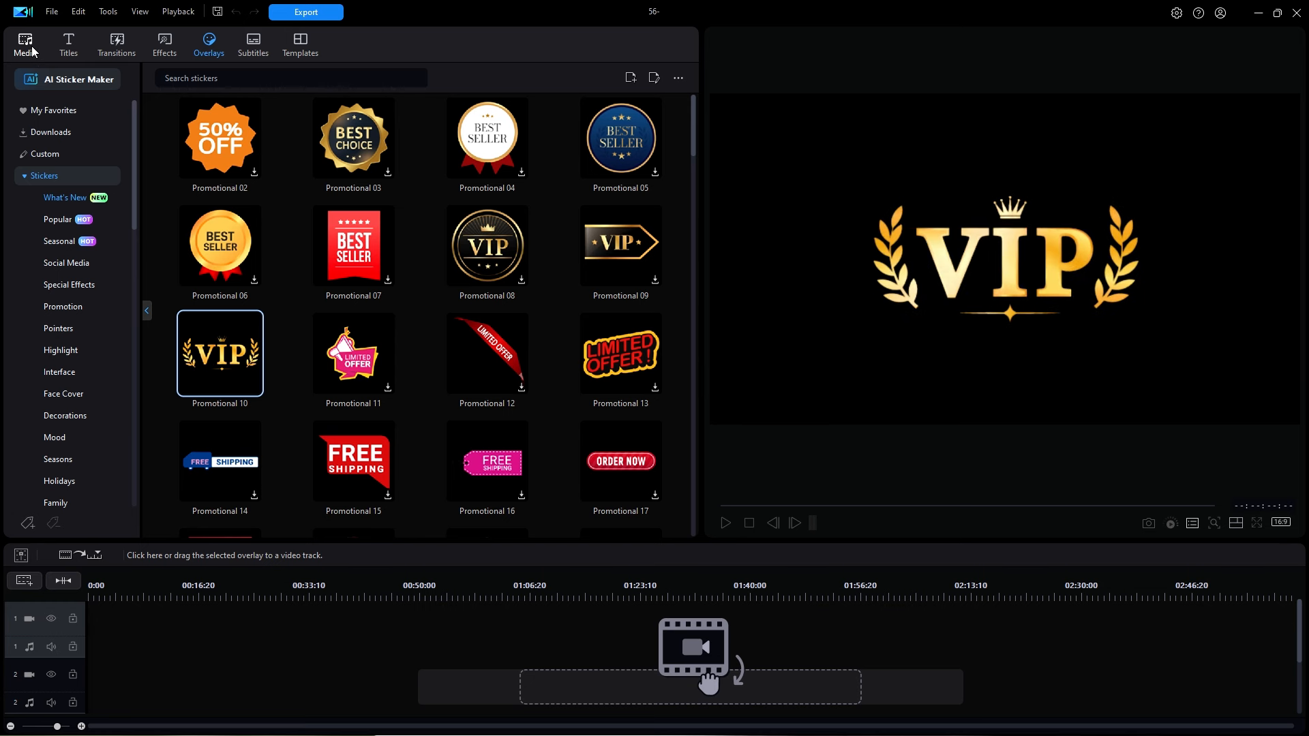
# Step: Switch to the Media room to show the June Update folder
pyautogui.click(24, 45)
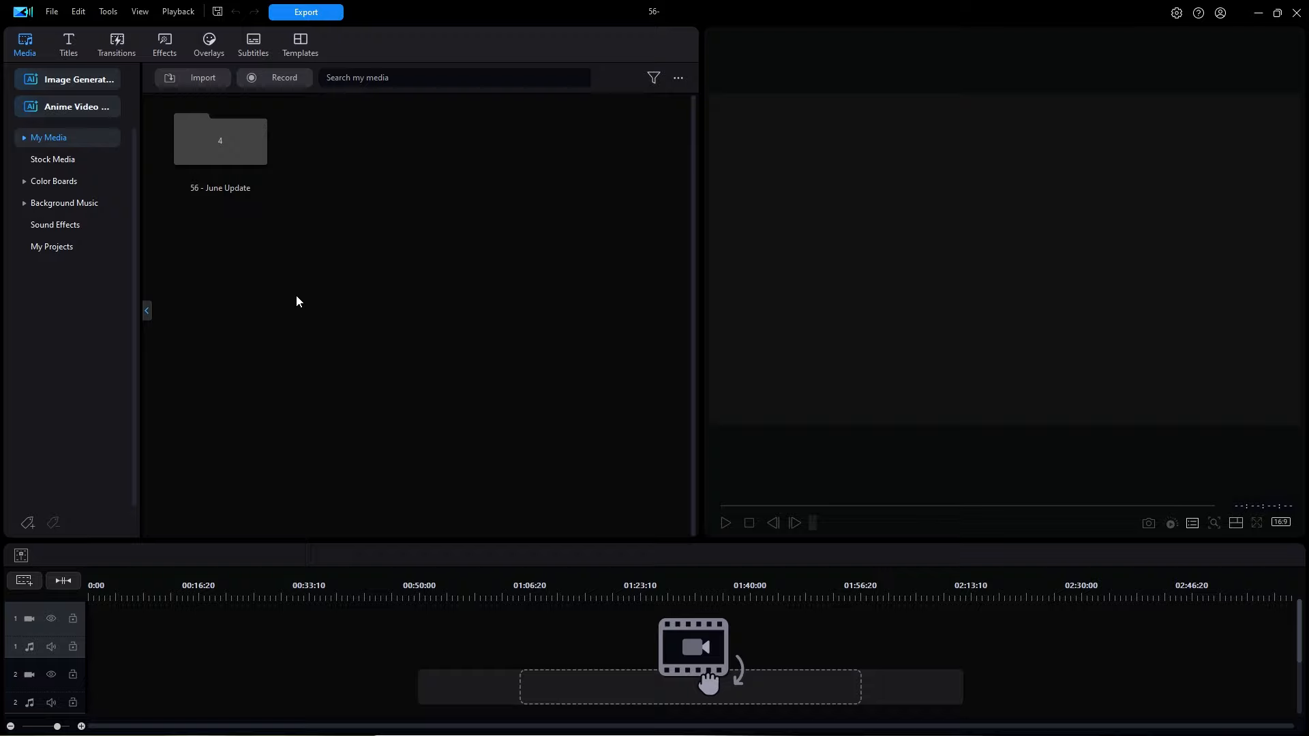
pyautogui.moveTo(163, 229)
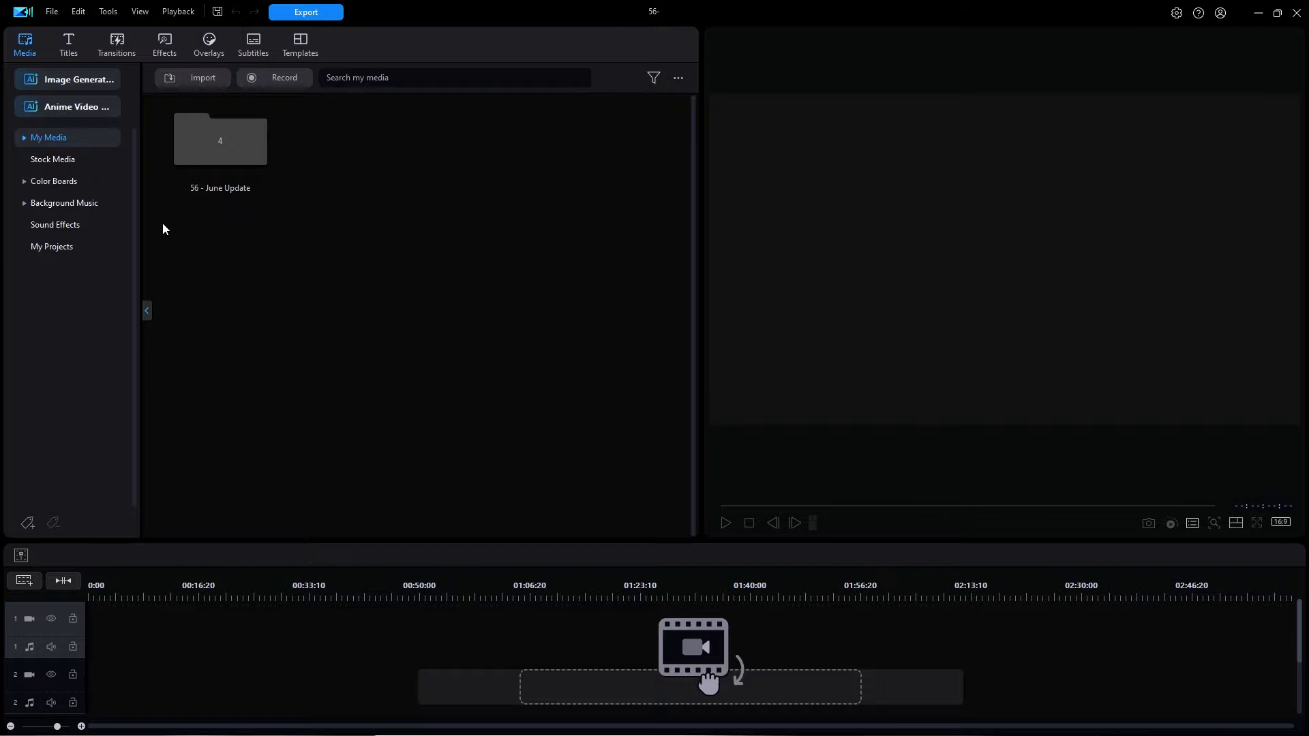
# Step: Reopen the Titles room, scroll to the Neon titles and preview Neon 09 Disco
pyautogui.click(69, 45)
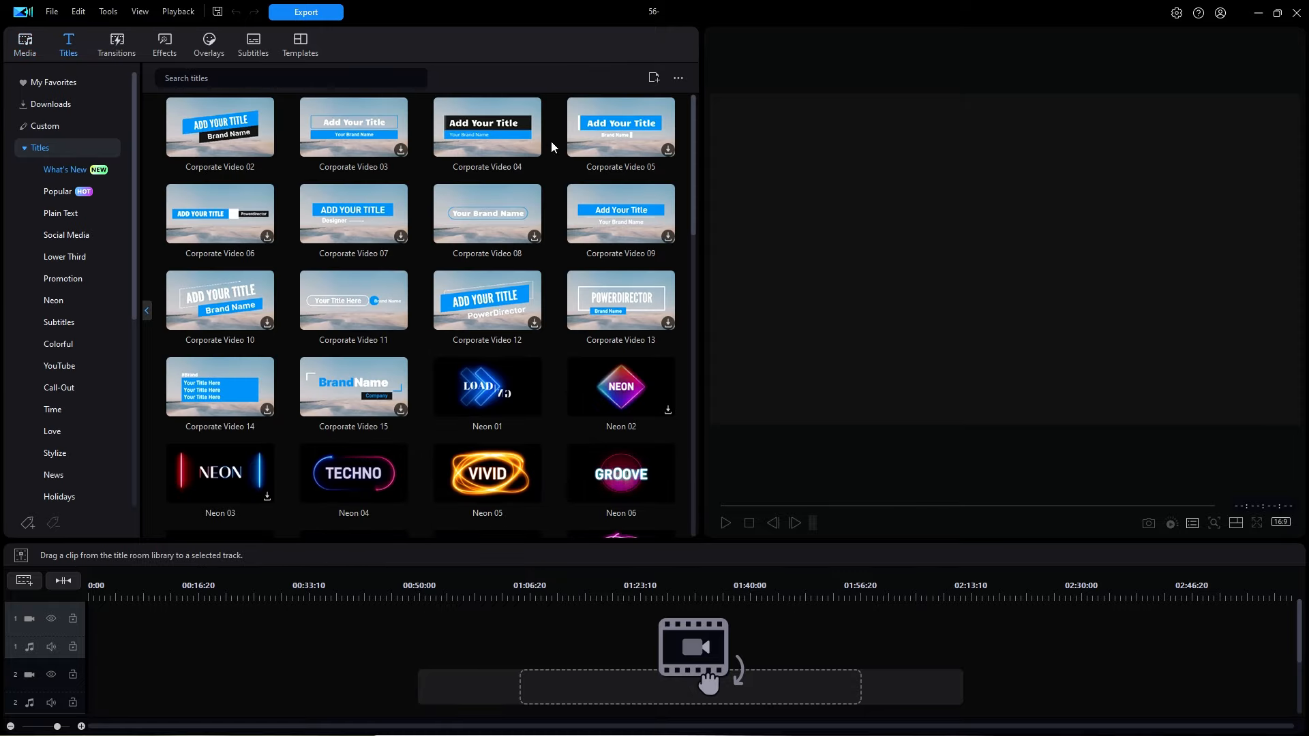
pyautogui.scroll(-3)
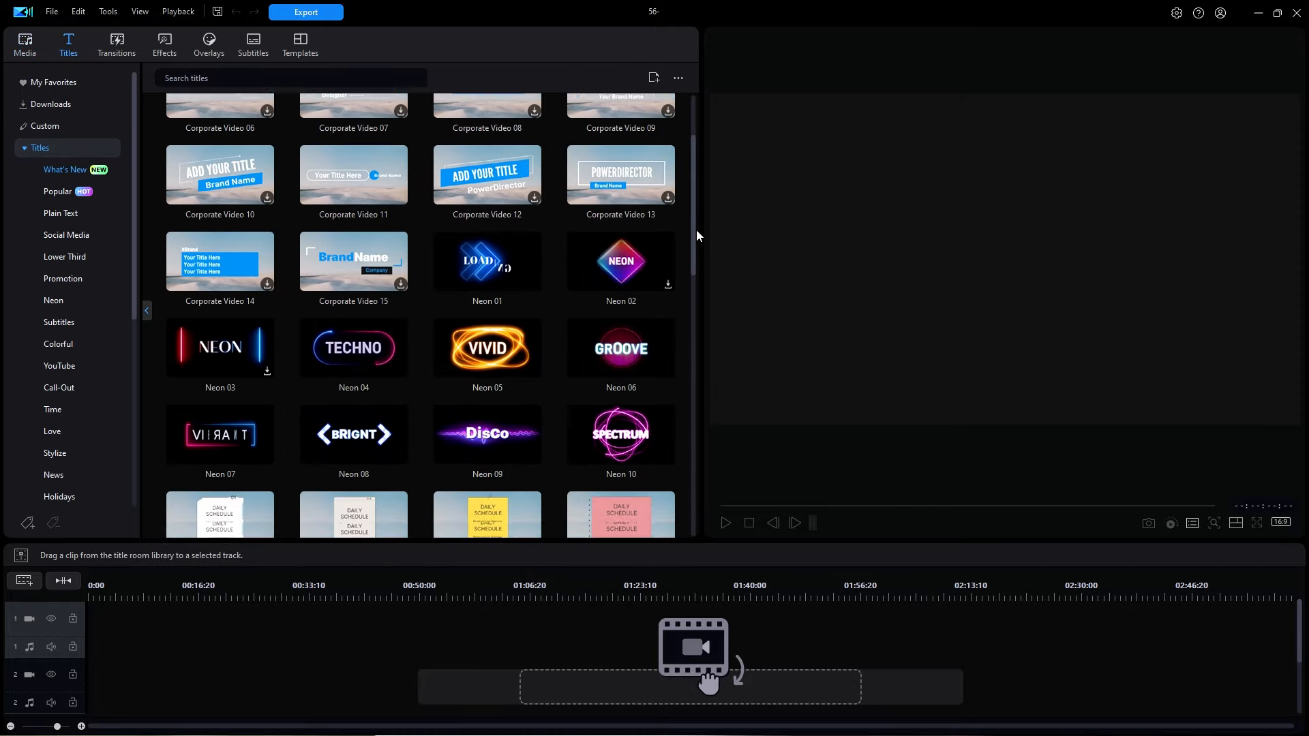
pyautogui.scroll(-3)
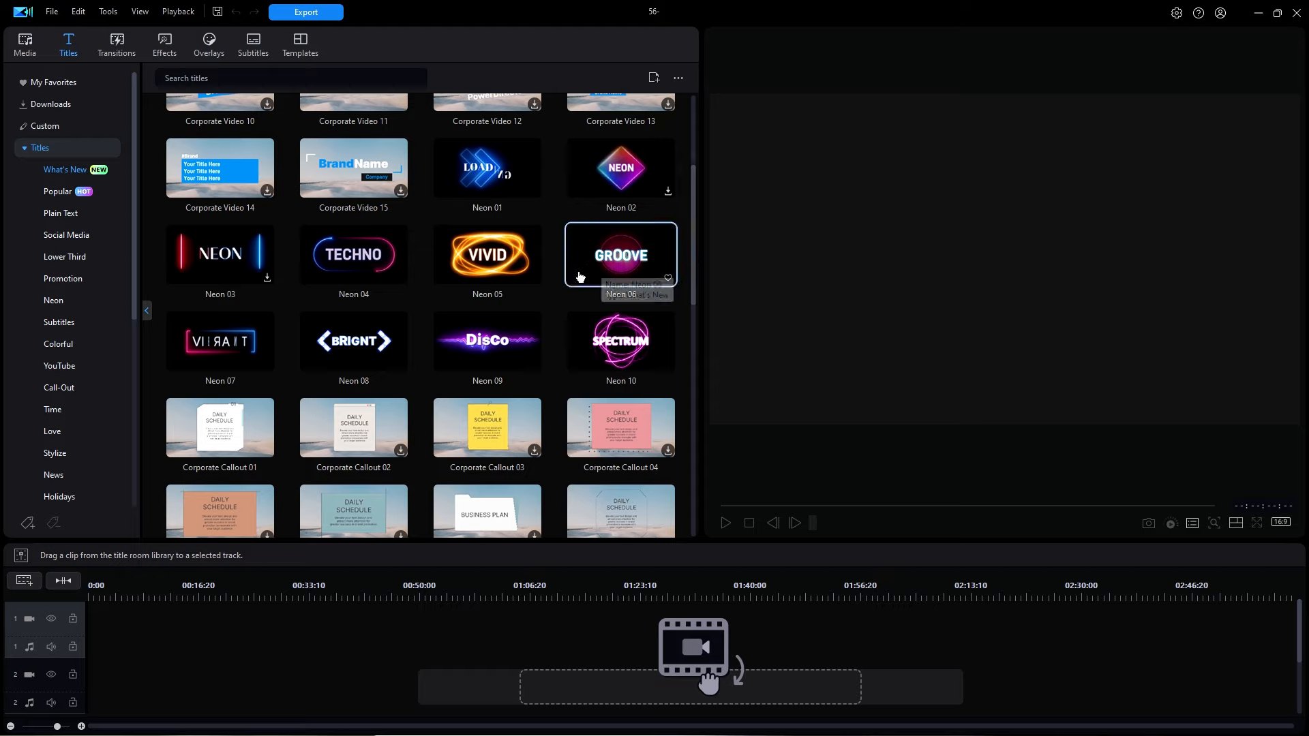
pyautogui.click(487, 340)
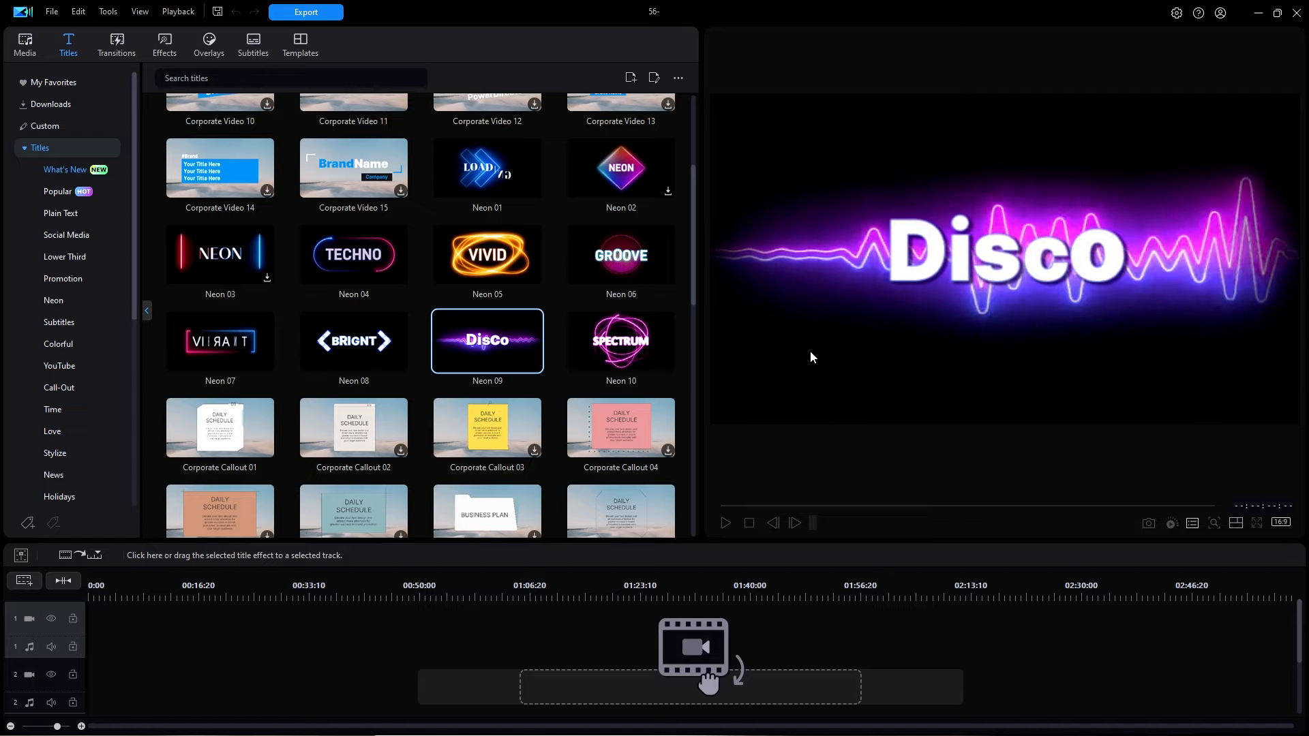
pyautogui.moveTo(814, 355)
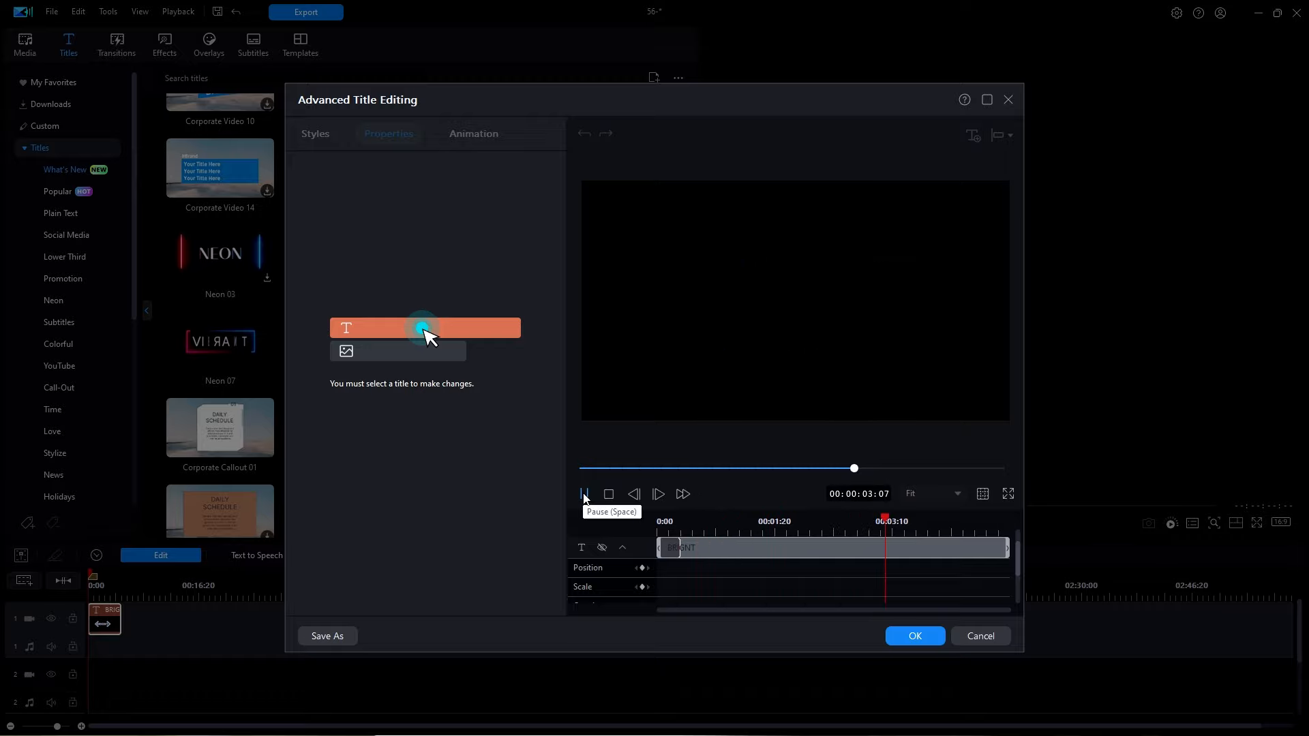
# Step: Stop and replay the neon bracket animation from the start, twice, in Advanced Title Editing
pyautogui.click(584, 493)
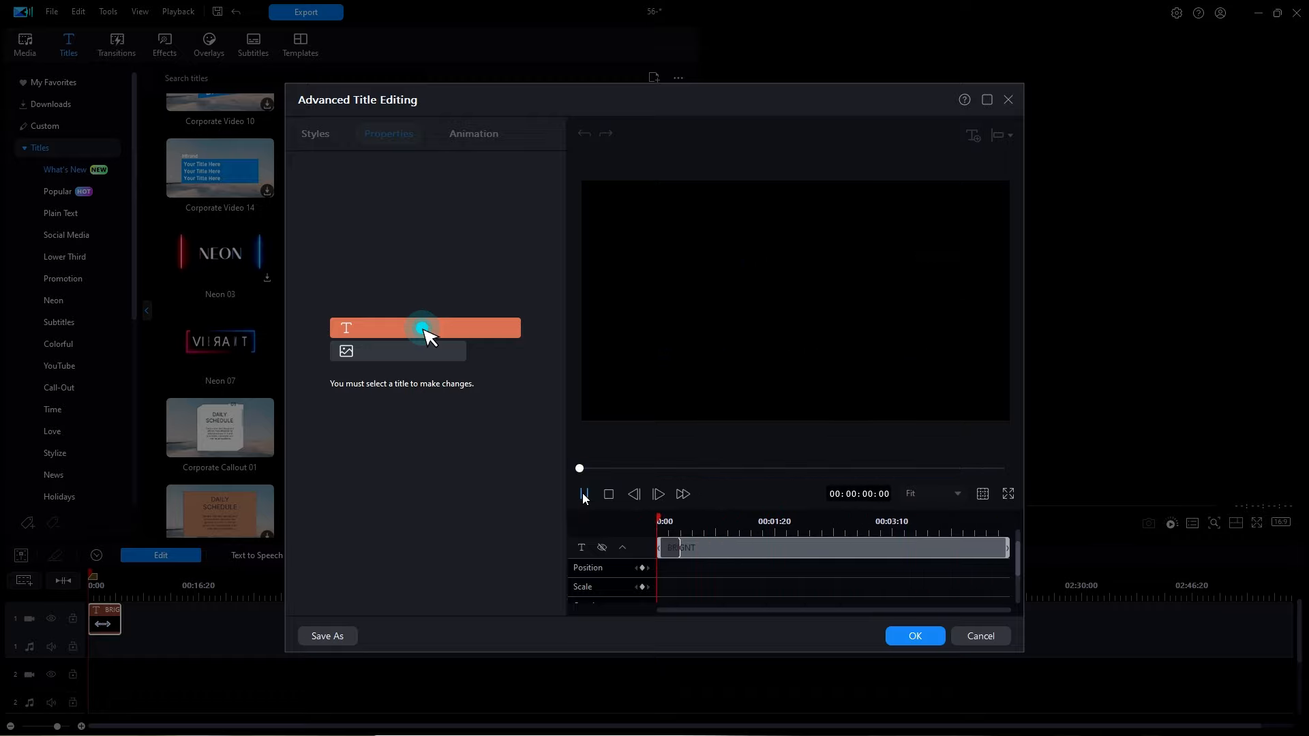
pyautogui.click(583, 494)
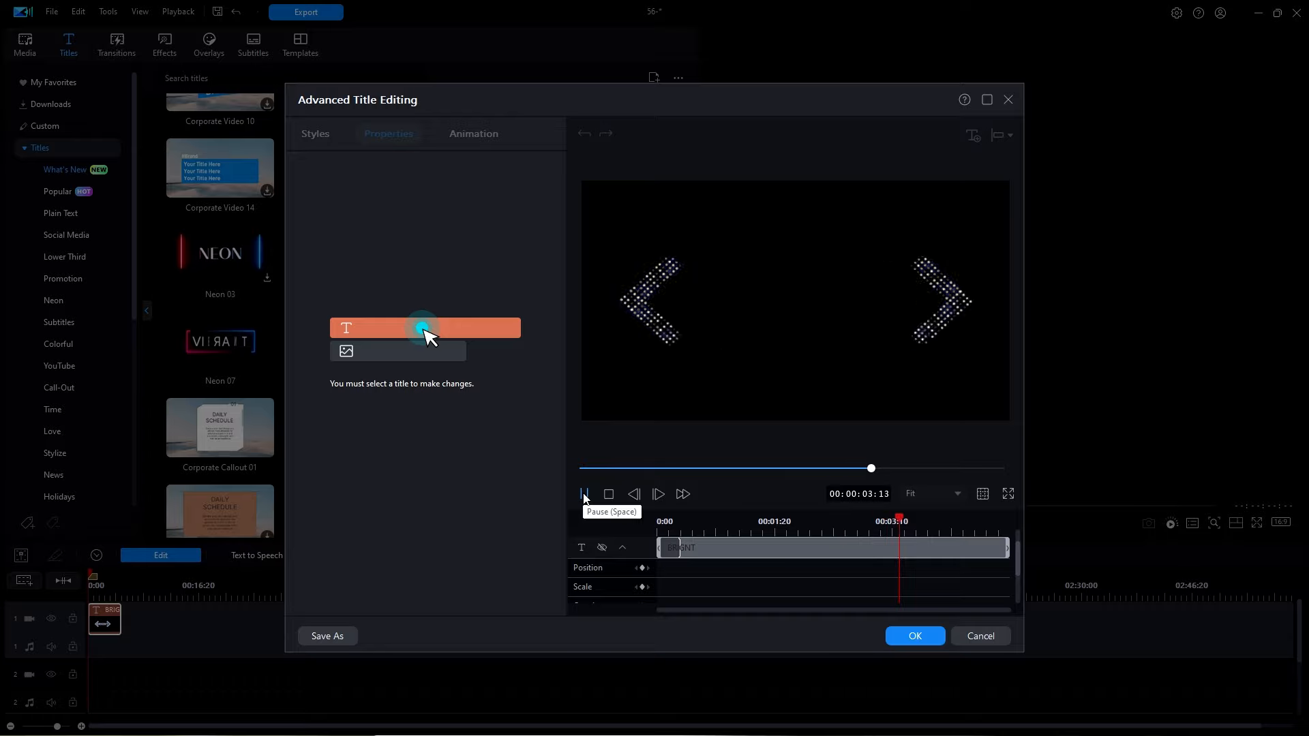
pyautogui.click(607, 494)
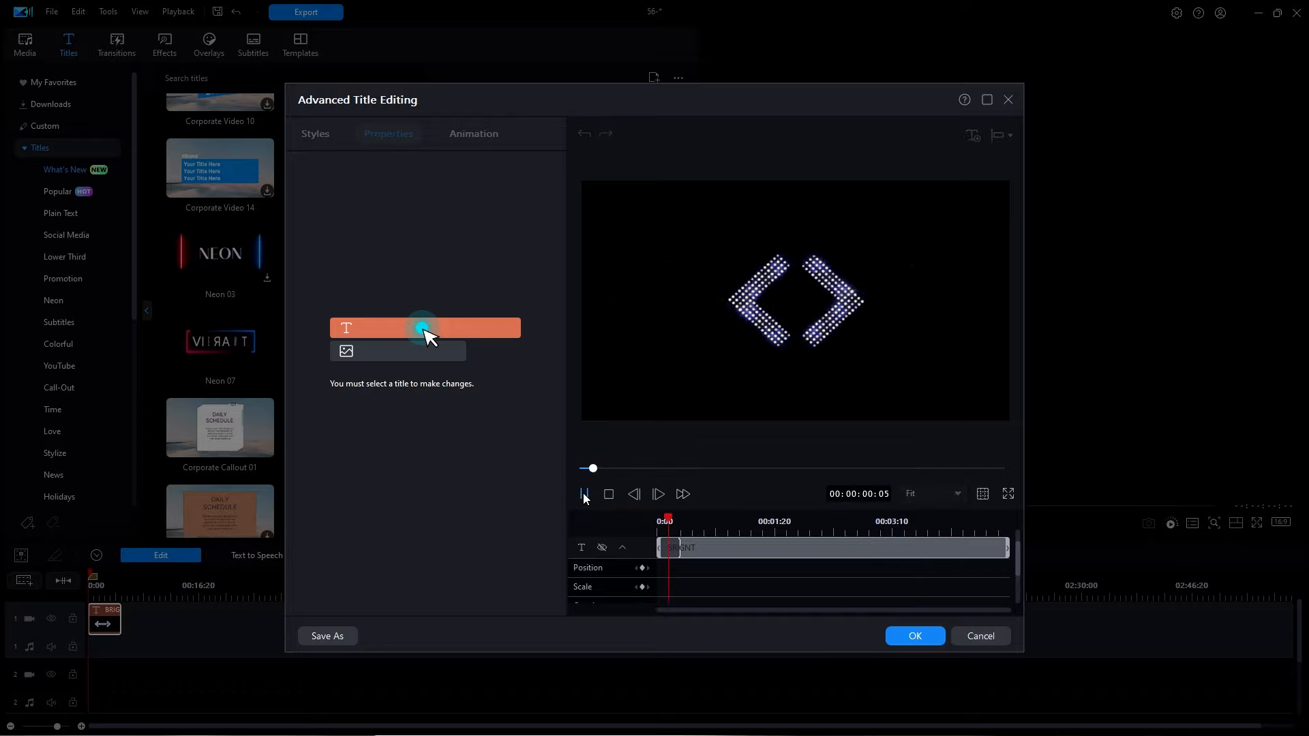
pyautogui.click(583, 494)
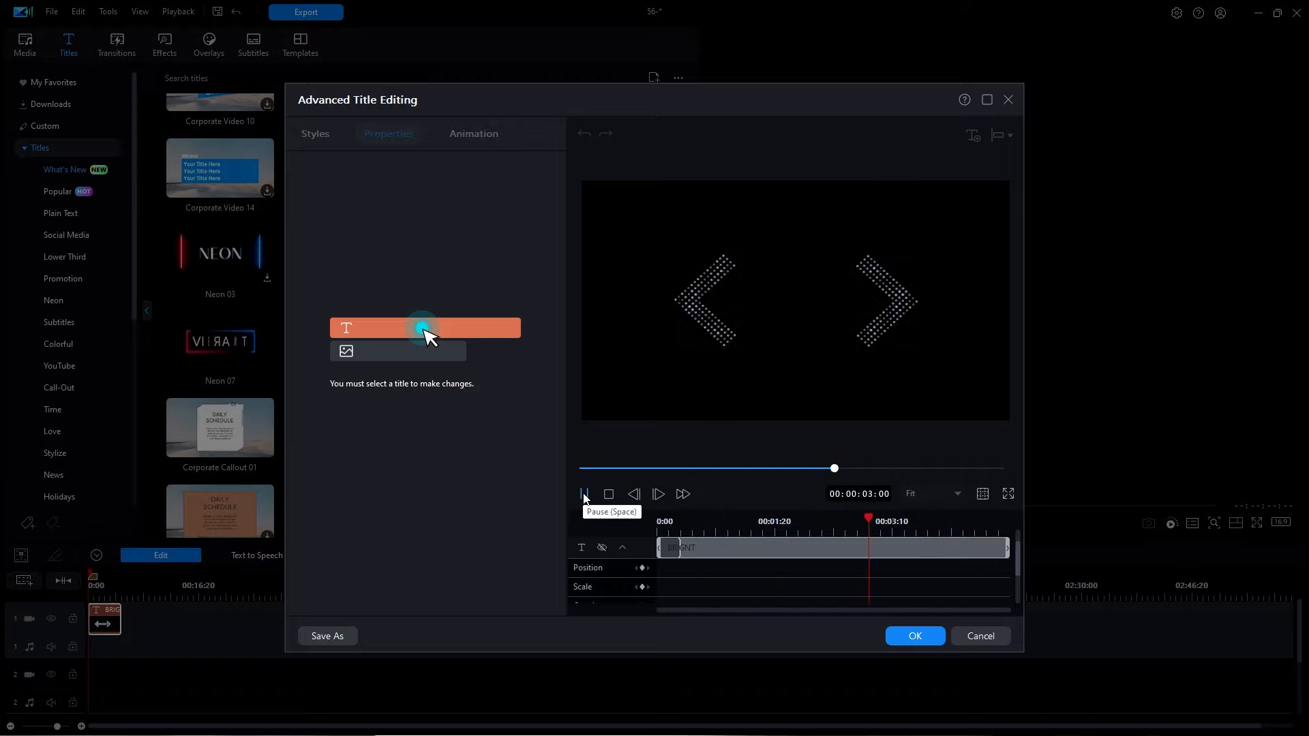
# Step: Select the BRIGNT text layer to show its text, font and style properties
pyautogui.click(584, 494)
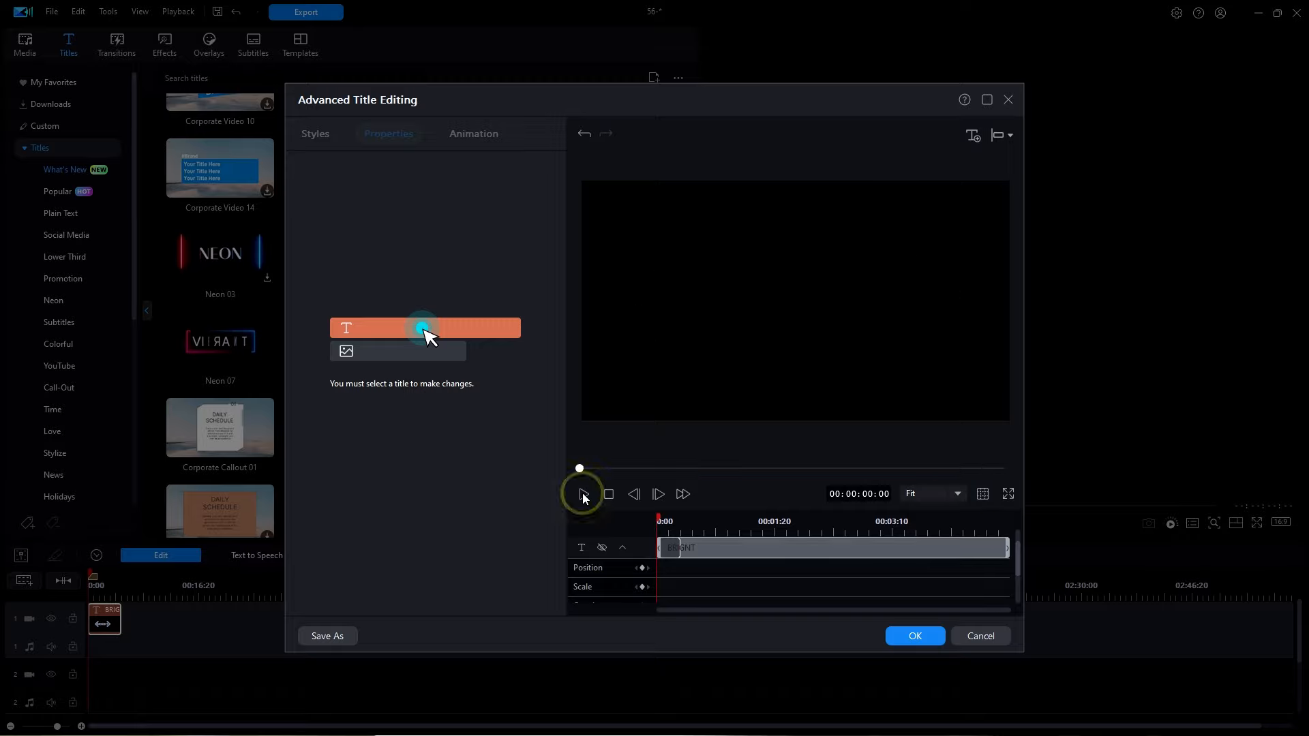
pyautogui.click(584, 494)
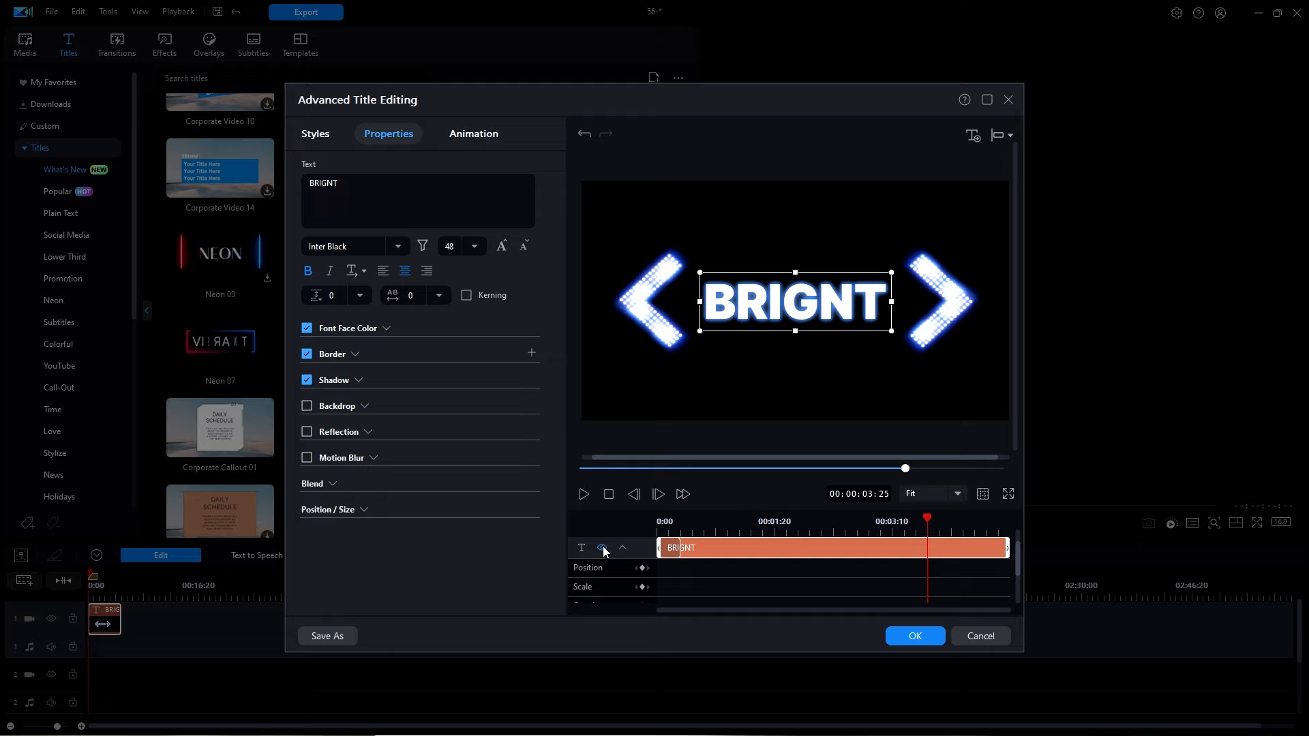
pyautogui.moveTo(914, 636)
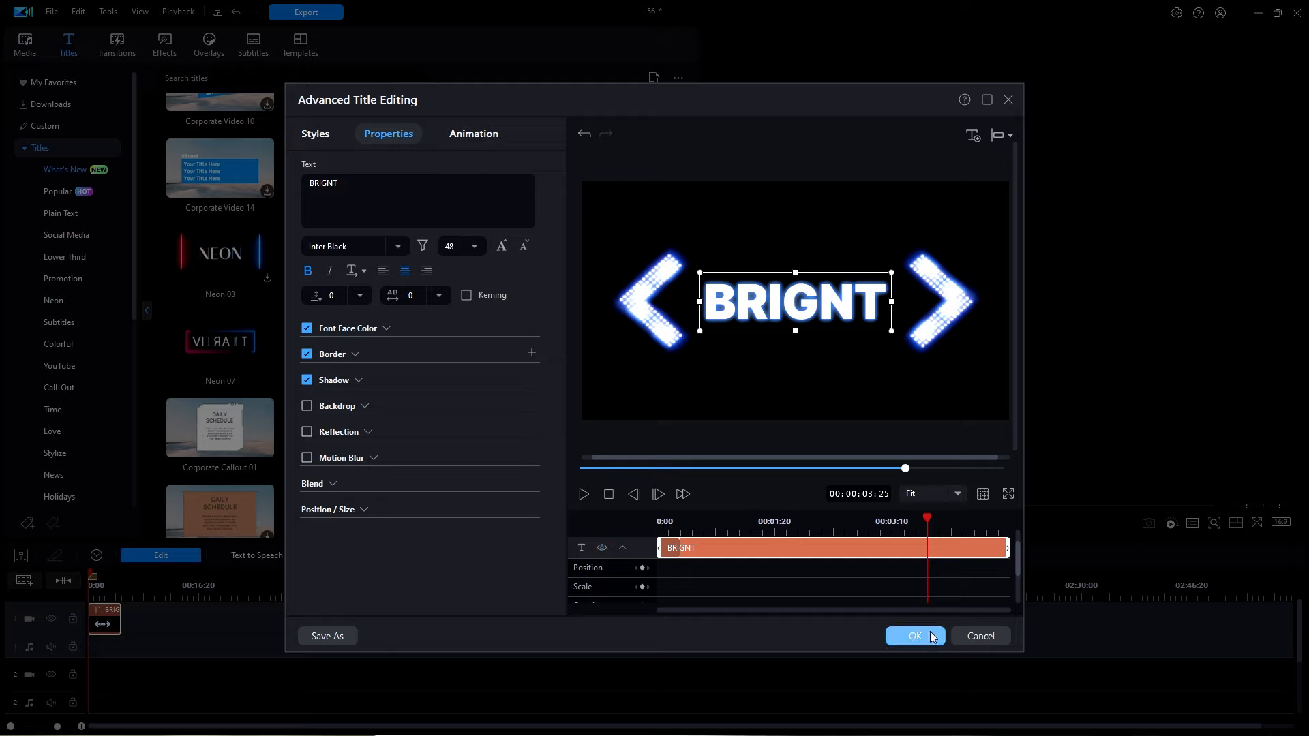
pyautogui.moveTo(915, 636)
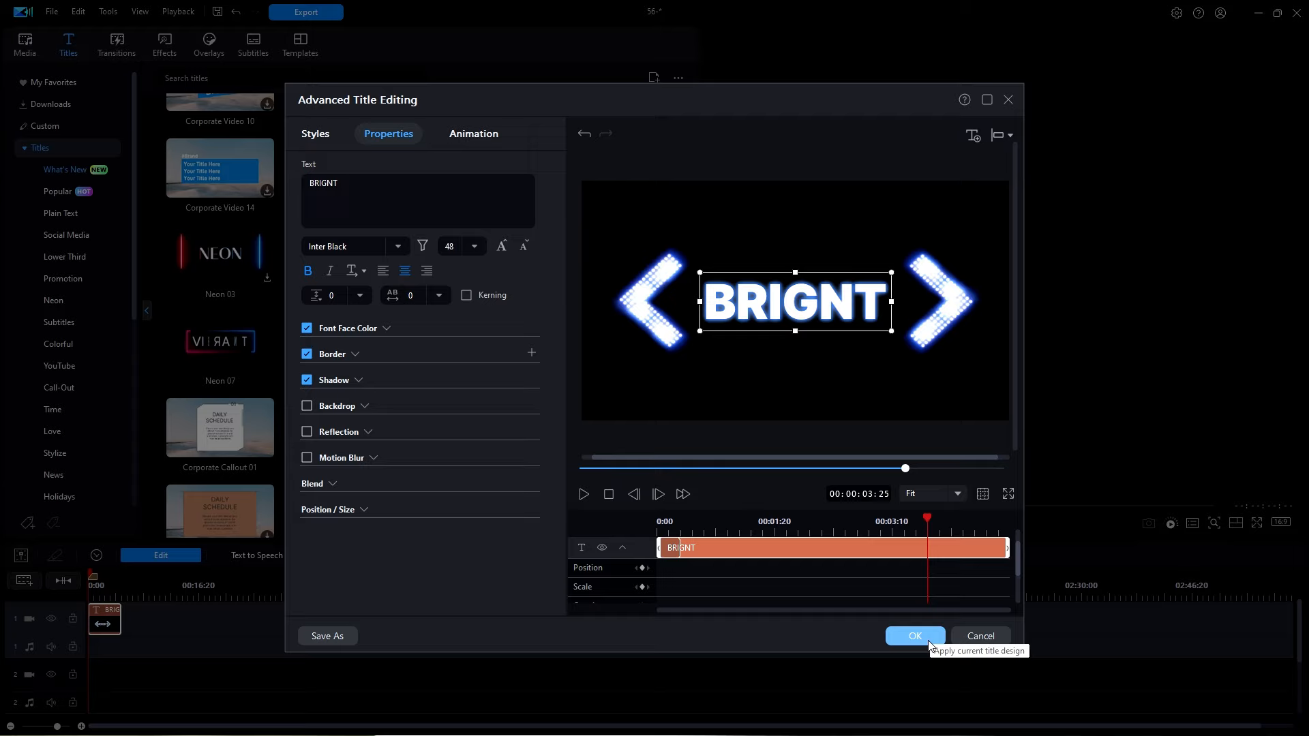
pyautogui.moveTo(926, 647)
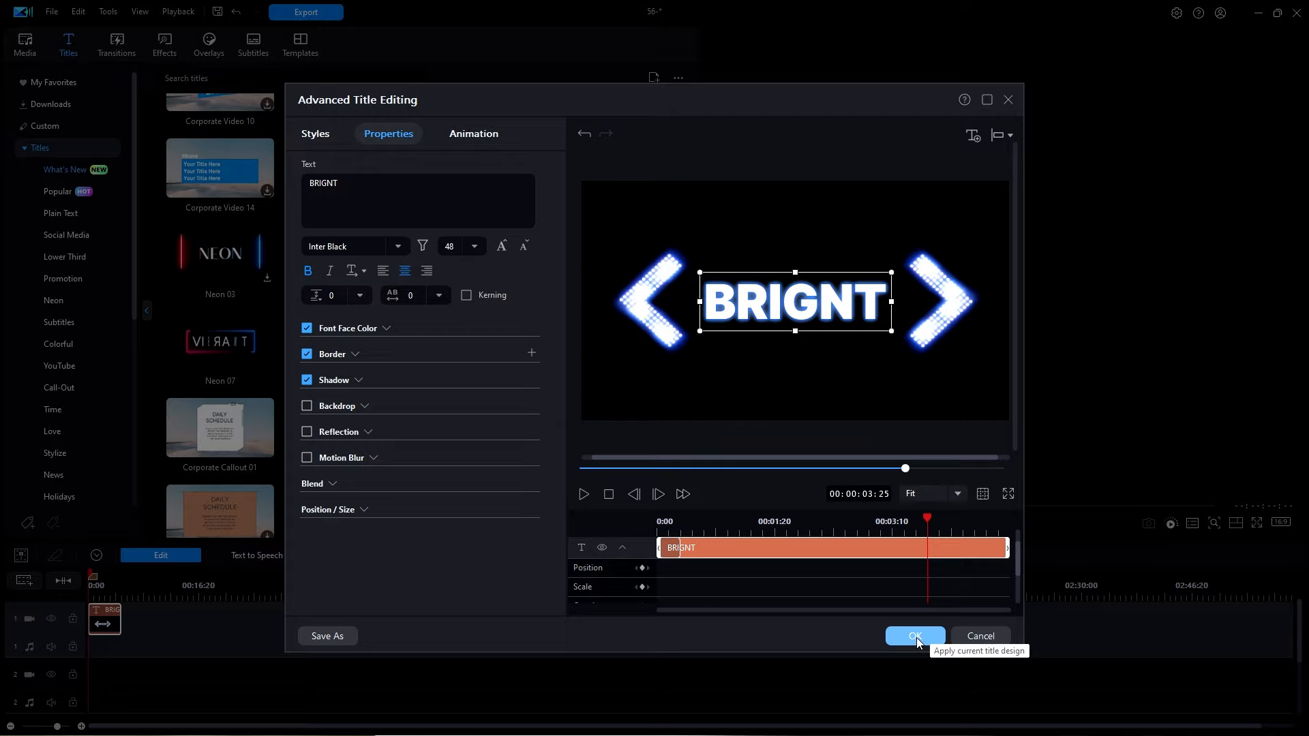
# Step: Confirm Advanced Title Editing with OK, applying the BRIGNT title to the timeline
pyautogui.click(913, 635)
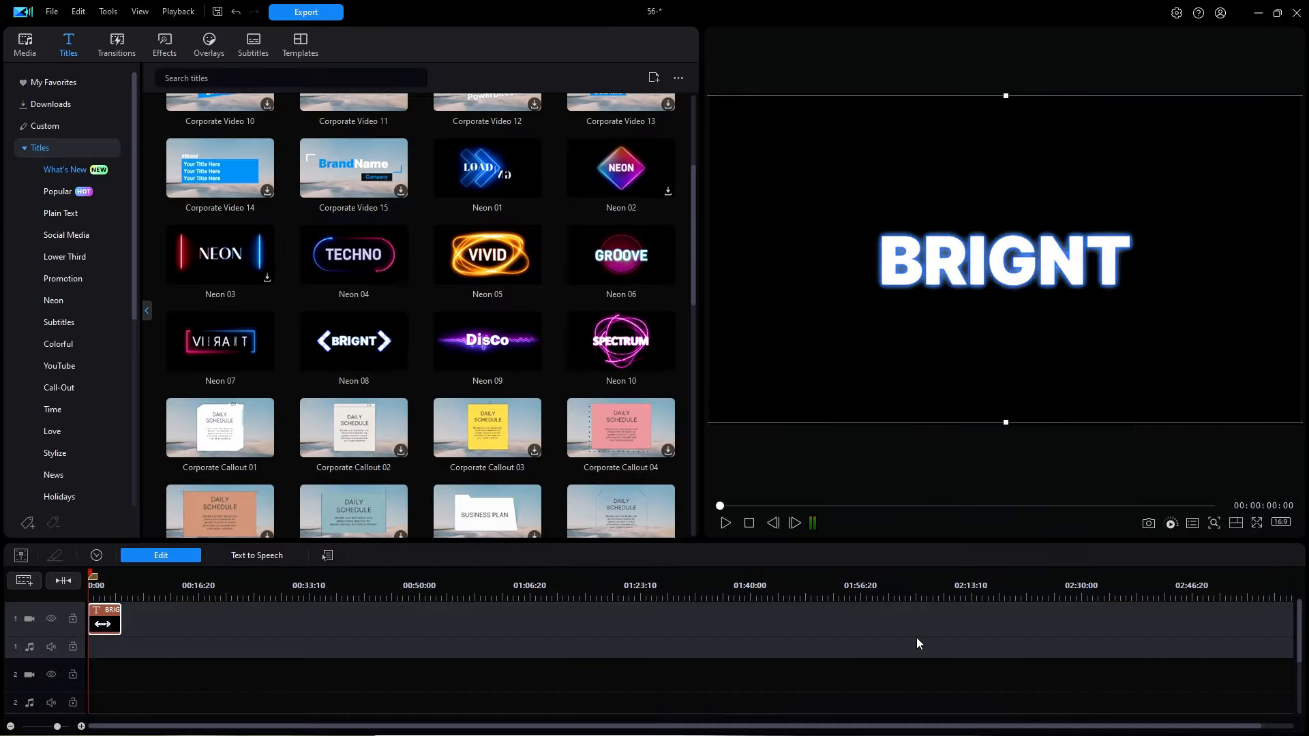
pyautogui.moveTo(942, 641)
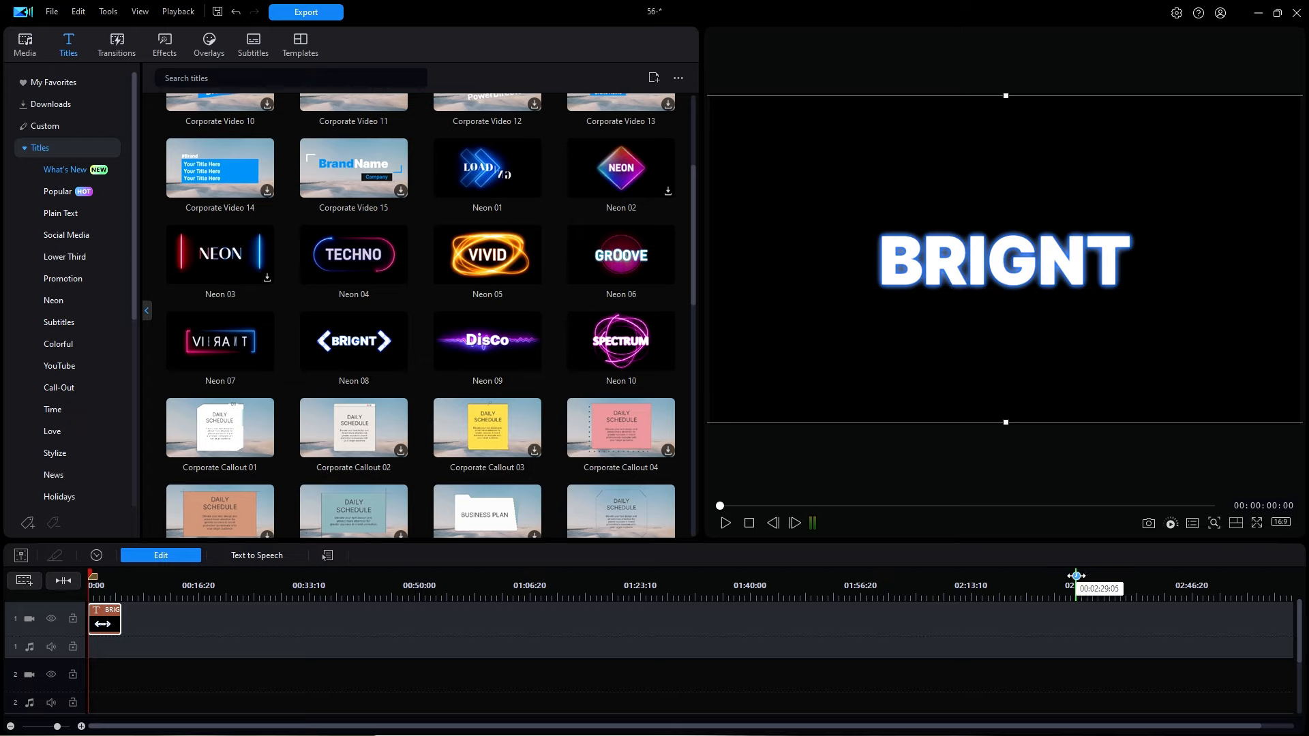
pyautogui.moveTo(1119, 532)
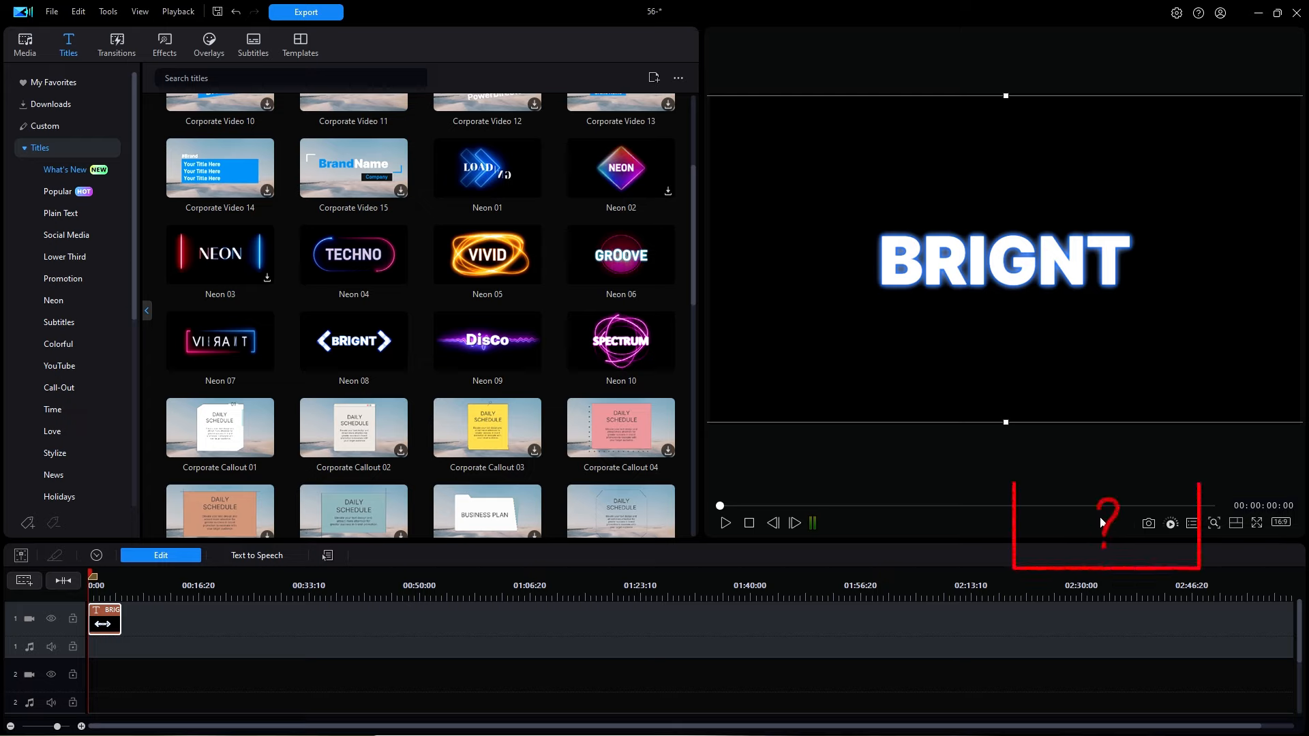
pyautogui.moveTo(1023, 489)
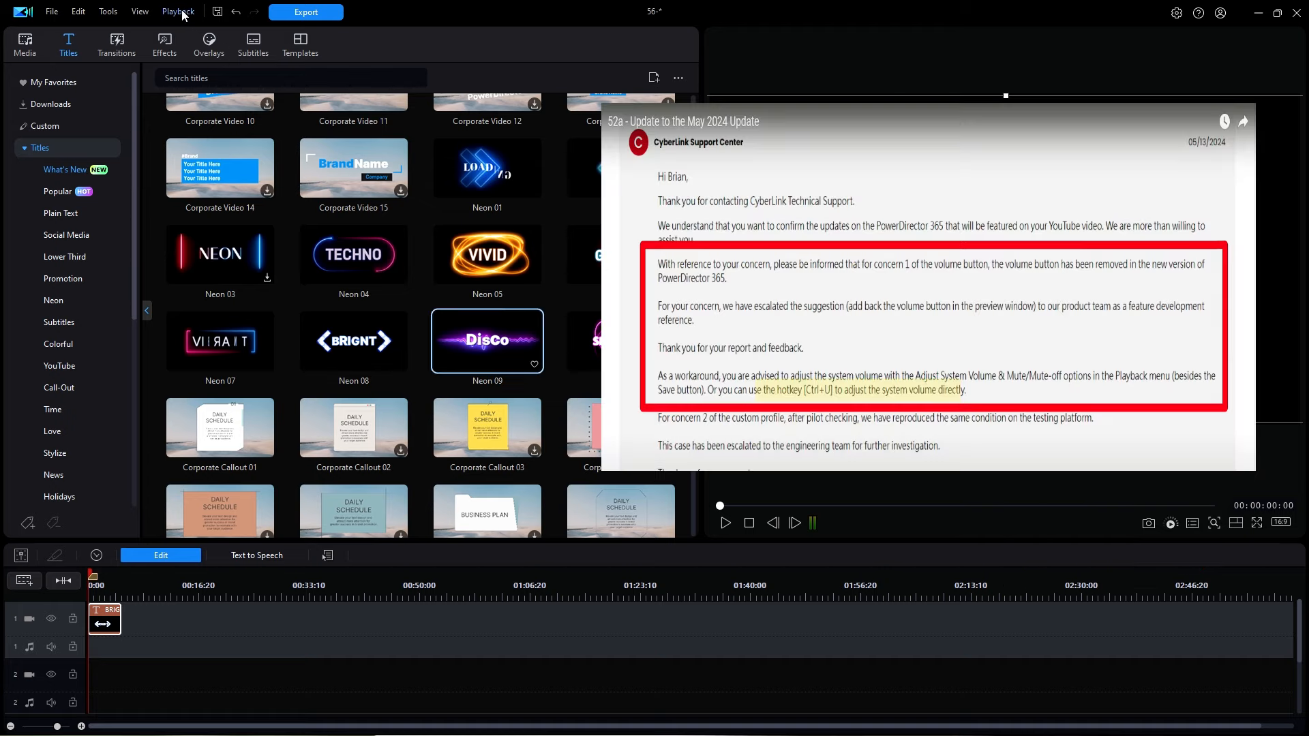
# Step: Open the Playback menu to inspect its play, stop and Go To options
pyautogui.click(178, 11)
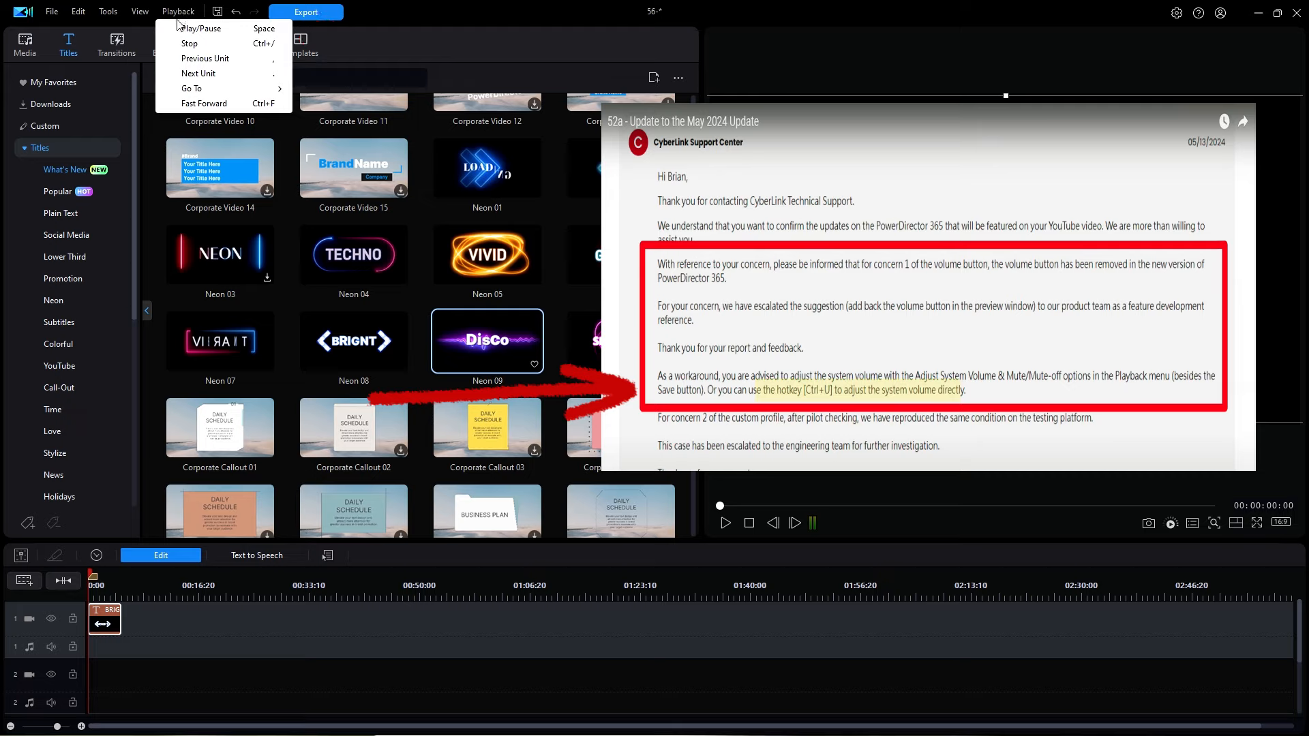
pyautogui.moveTo(182, 49)
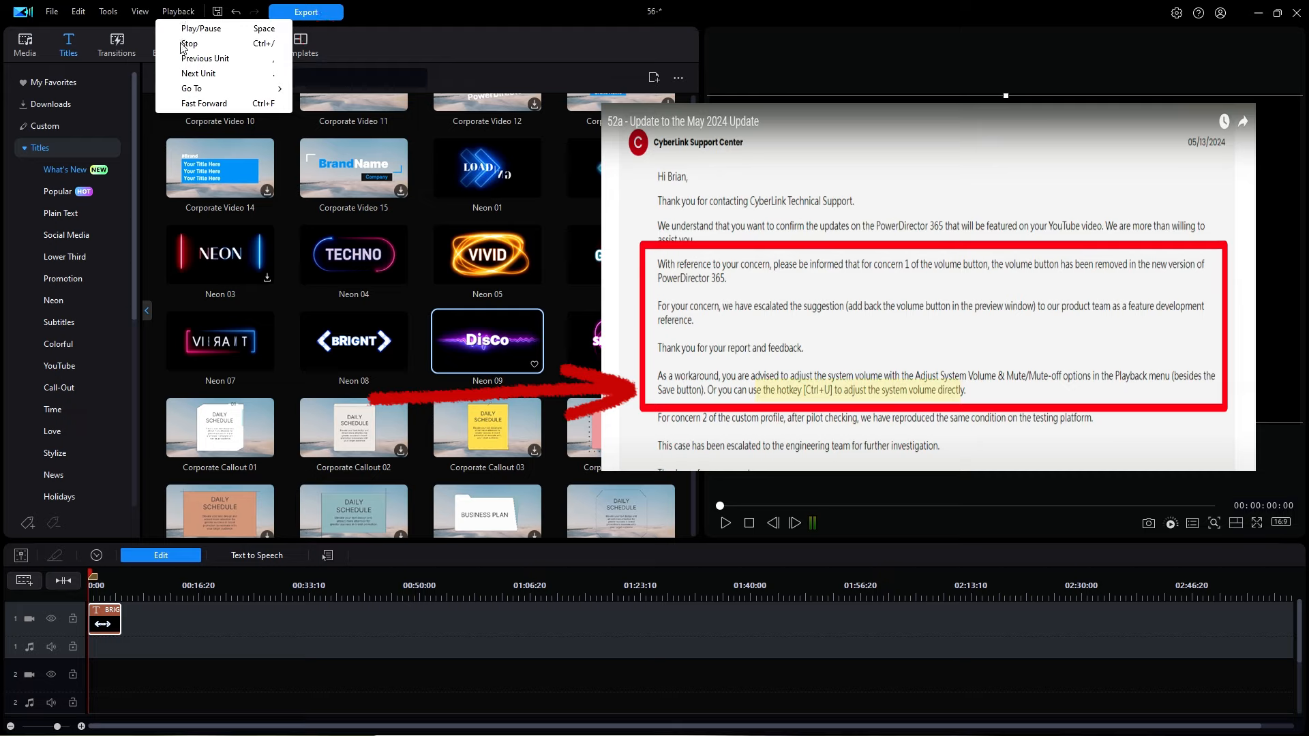
pyautogui.moveTo(180, 79)
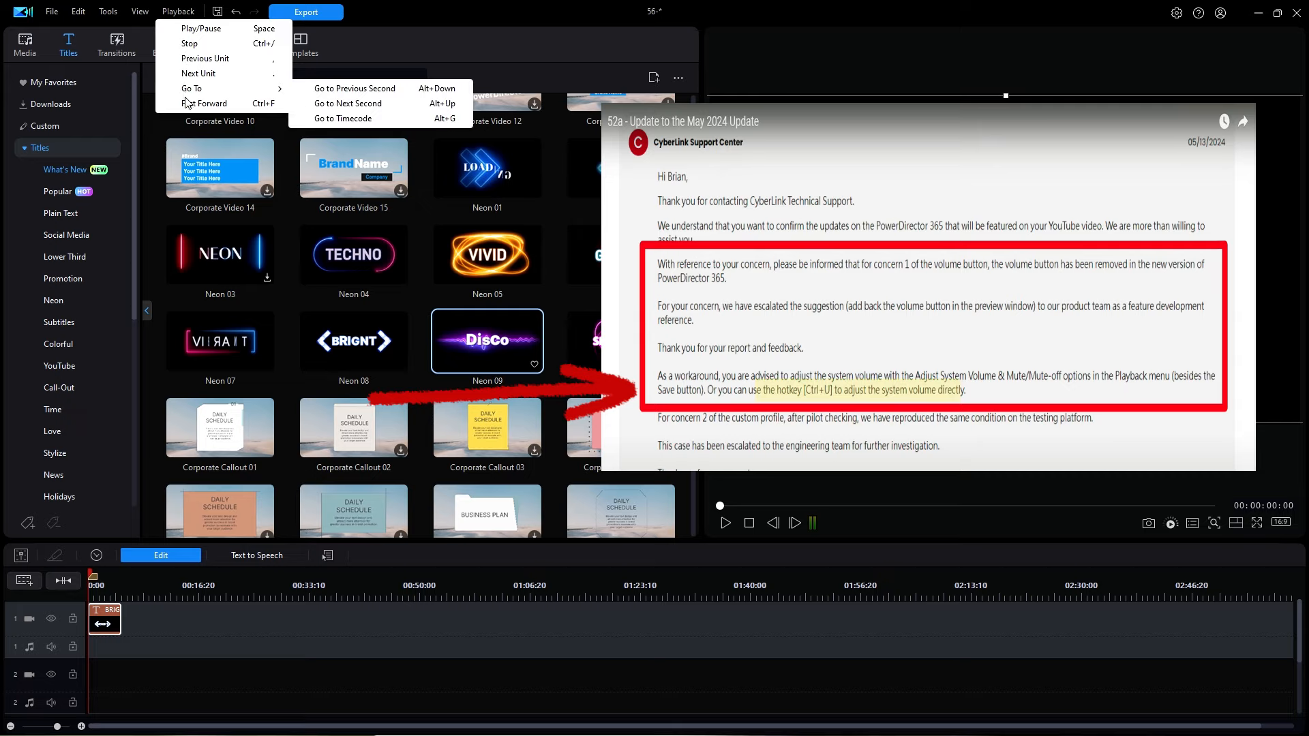
pyautogui.moveTo(199, 74)
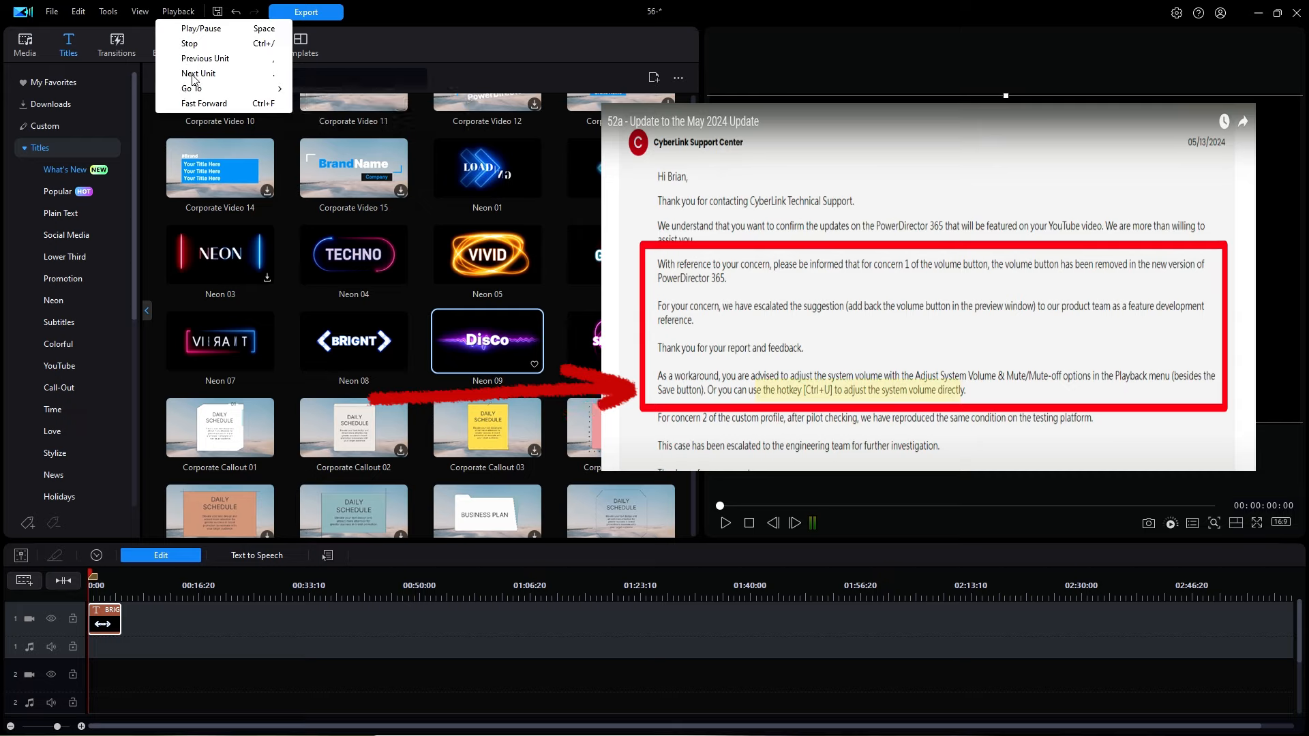
pyautogui.moveTo(192, 91)
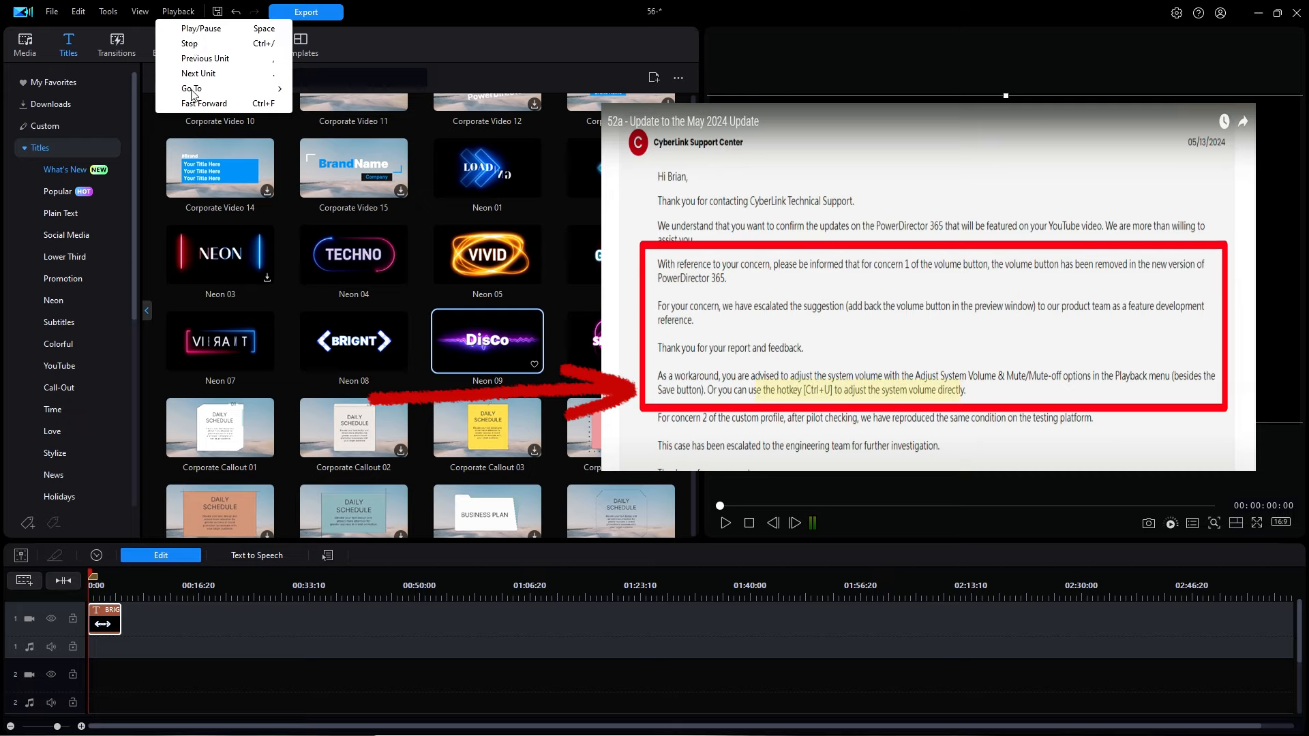
pyautogui.moveTo(591, 50)
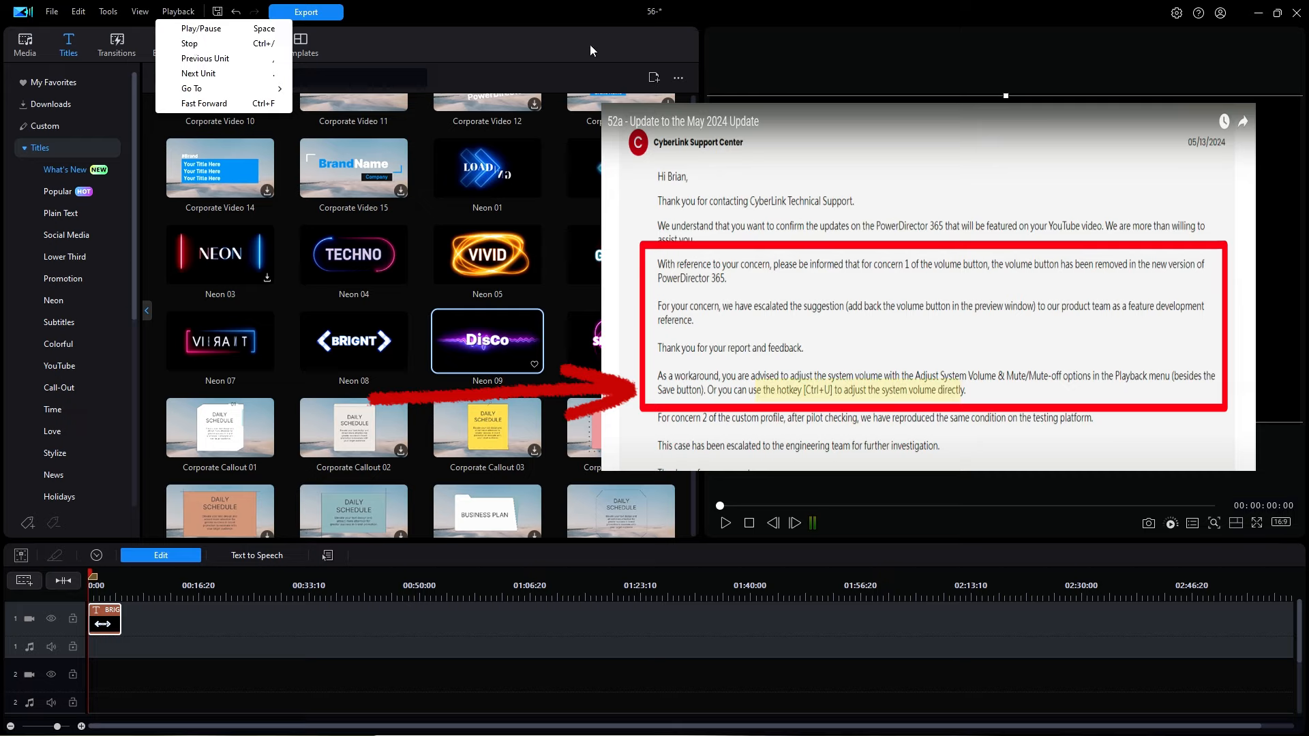
# Step: Close the Playback menu, returning to the BRIGNT title preview
pyautogui.click(525, 53)
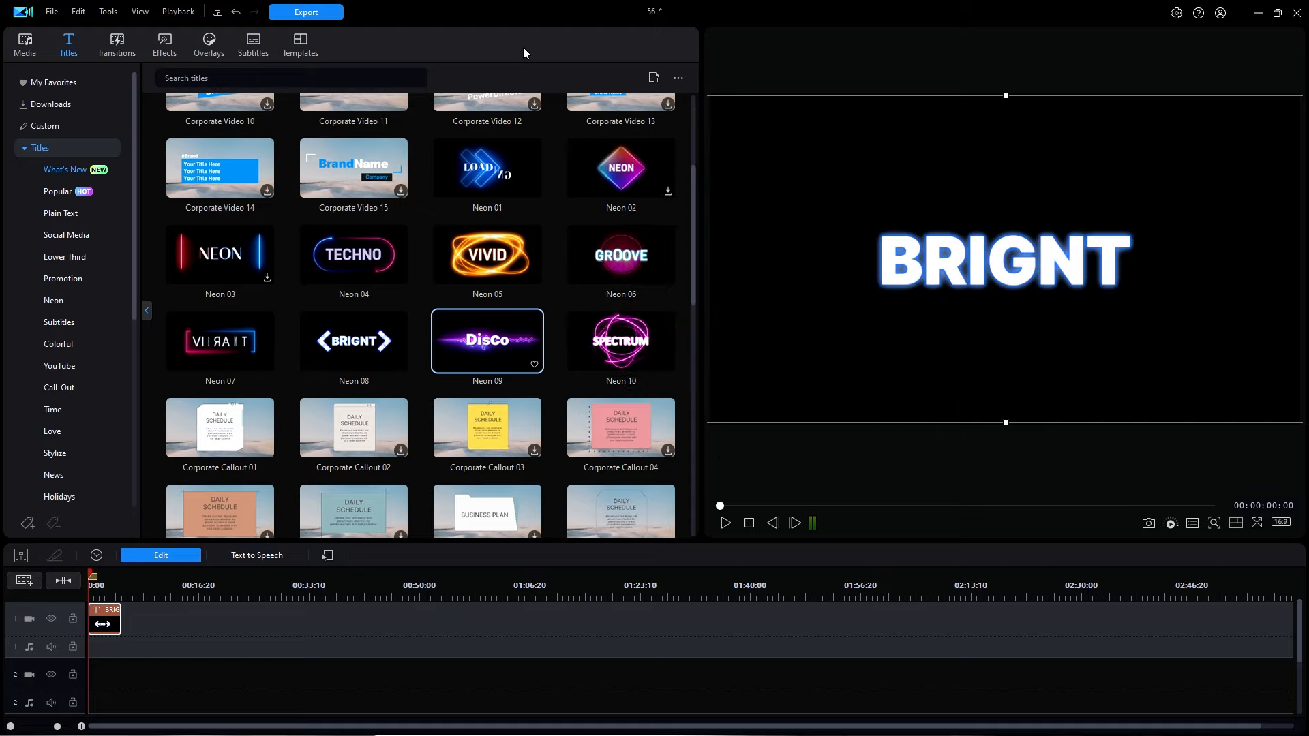
pyautogui.moveTo(160, 124)
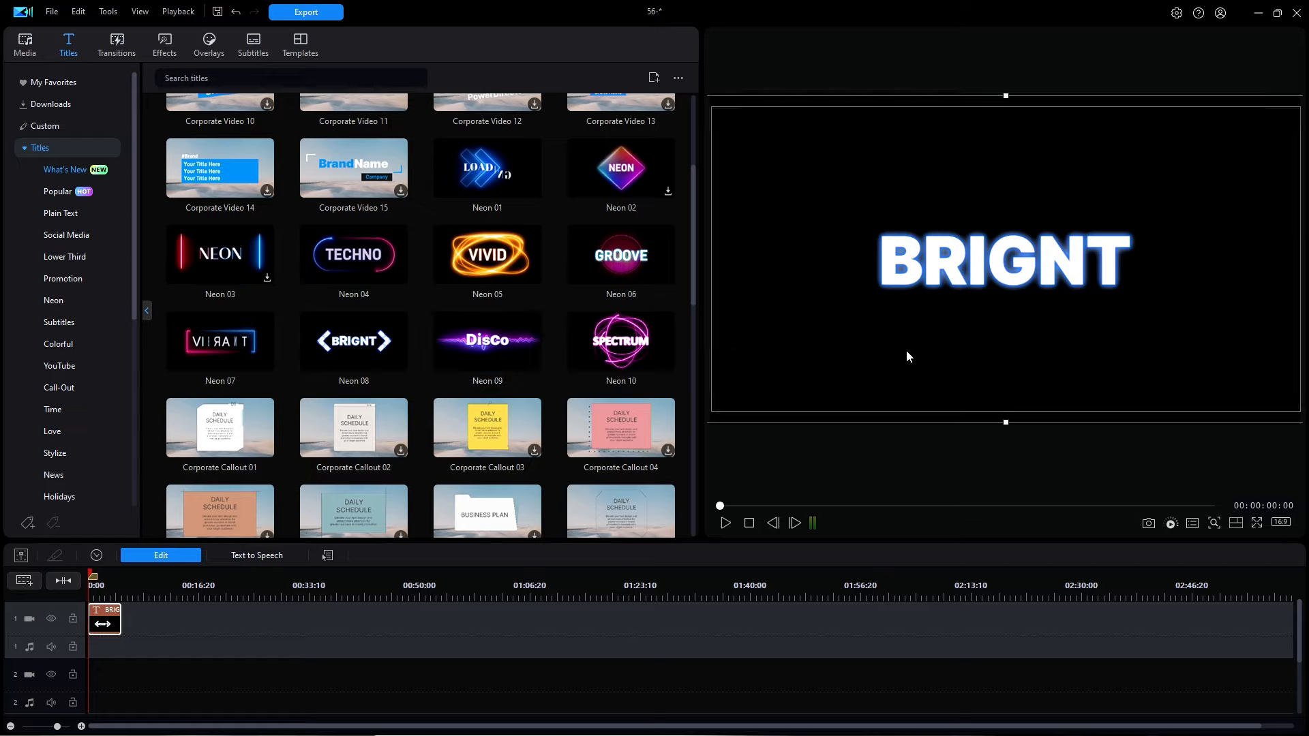
pyautogui.moveTo(894, 354)
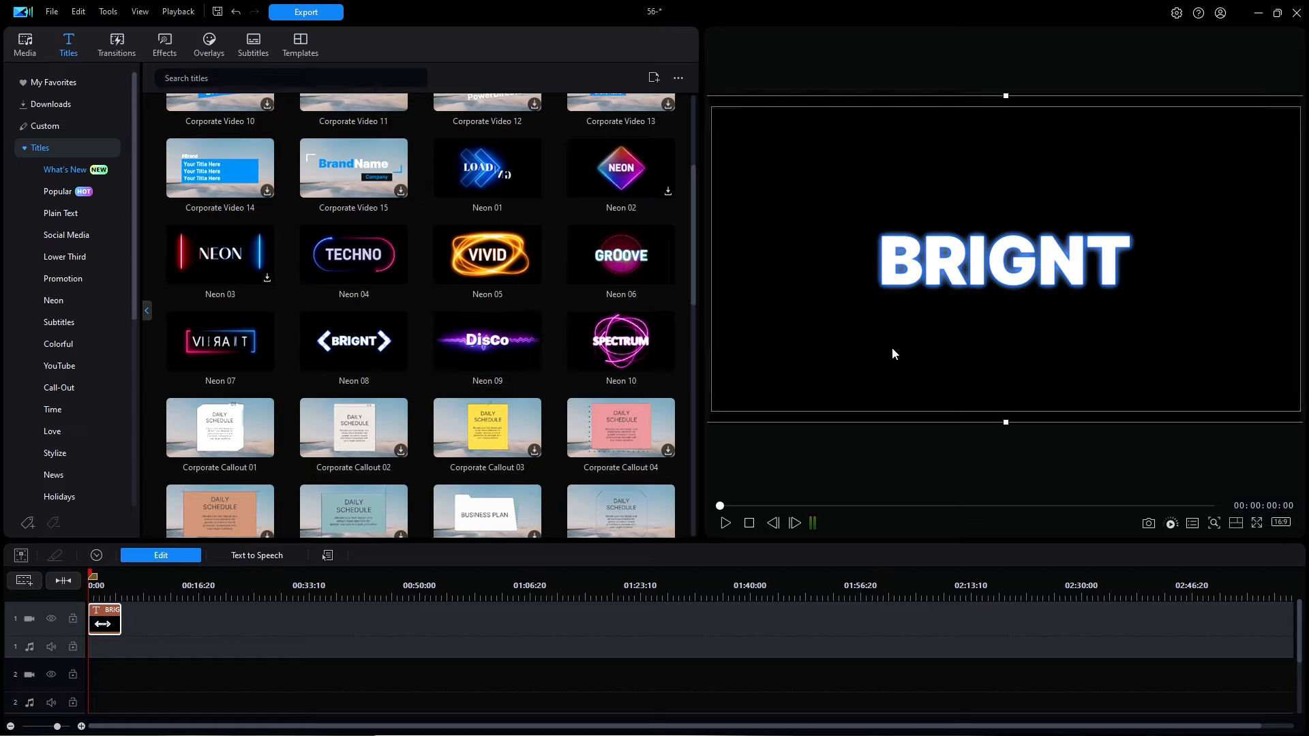
pyautogui.moveTo(848, 339)
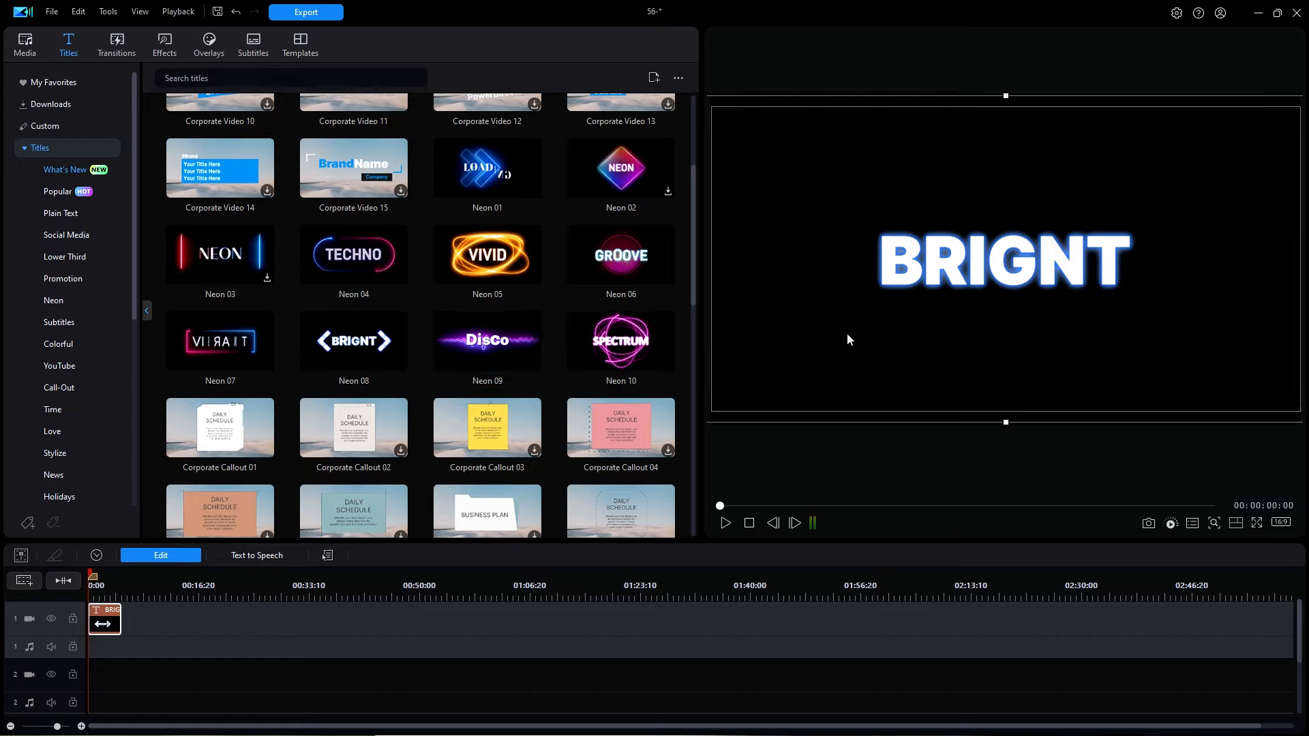
pyautogui.moveTo(1006, 352)
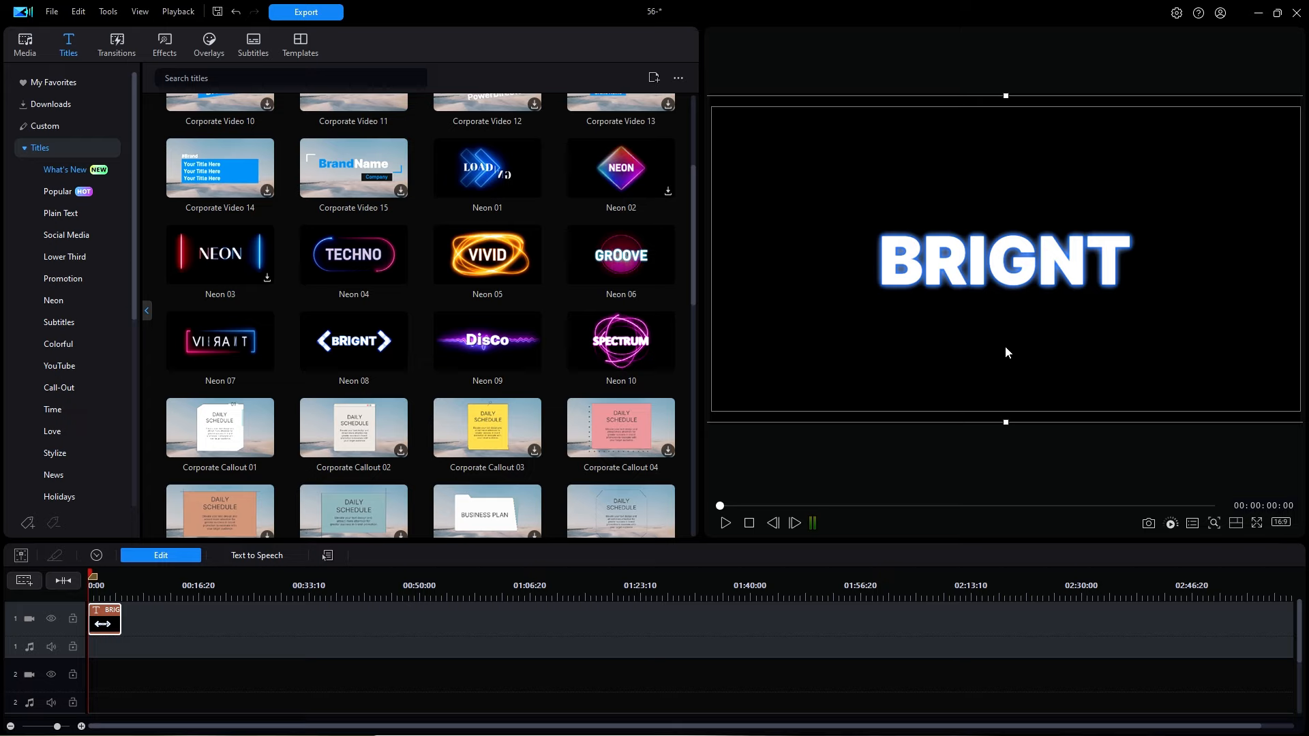
pyautogui.moveTo(1024, 350)
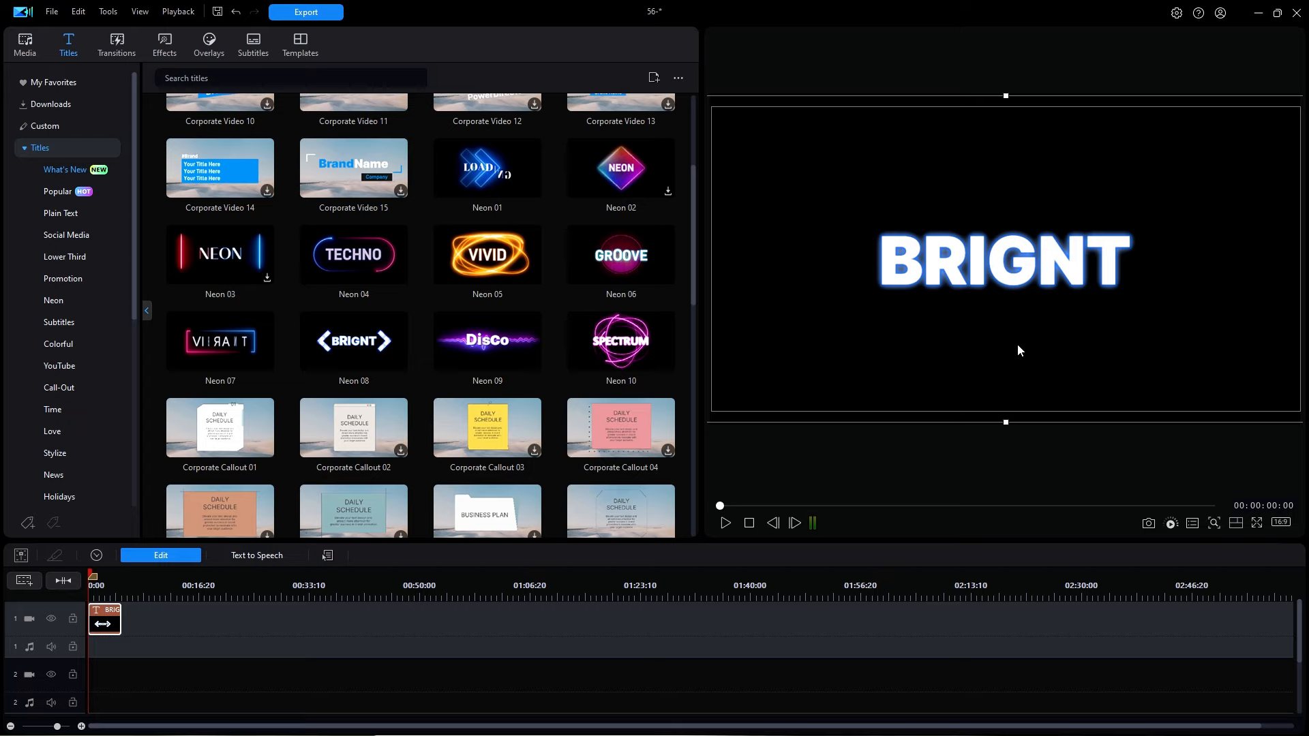
pyautogui.moveTo(864, 303)
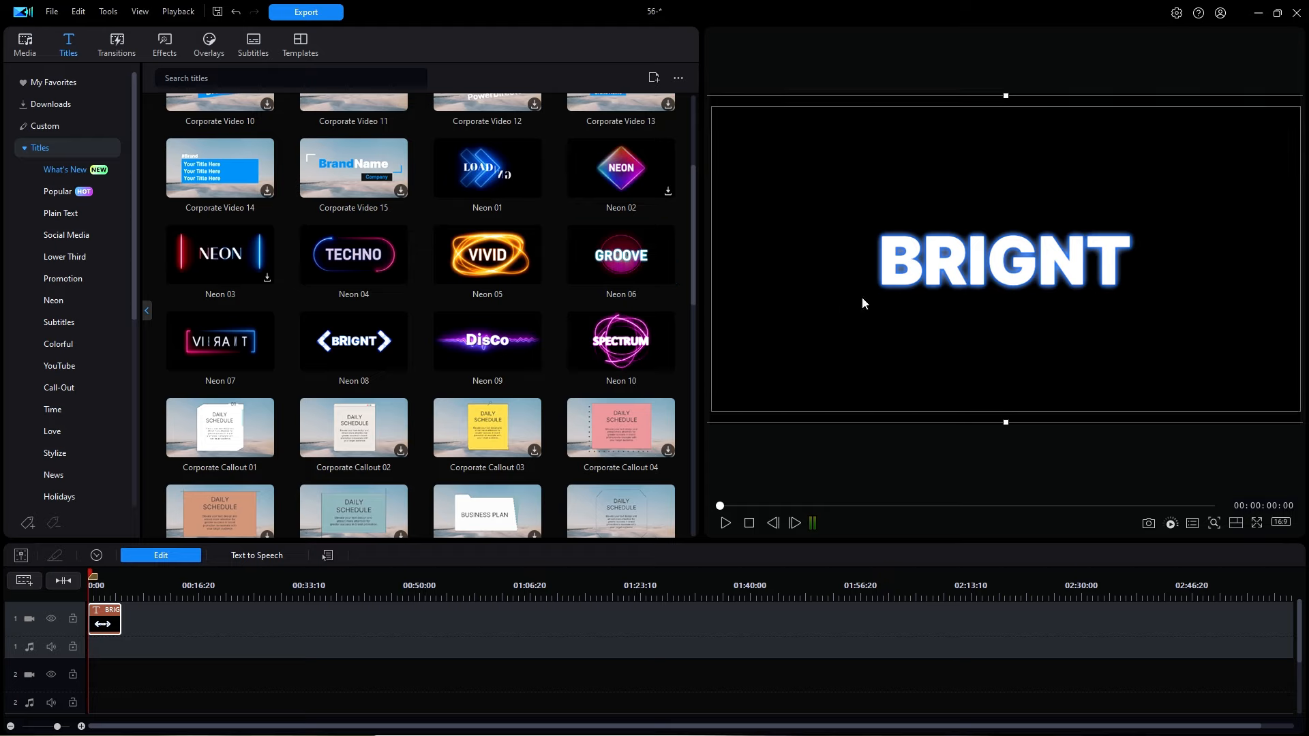
pyautogui.click(1002, 260)
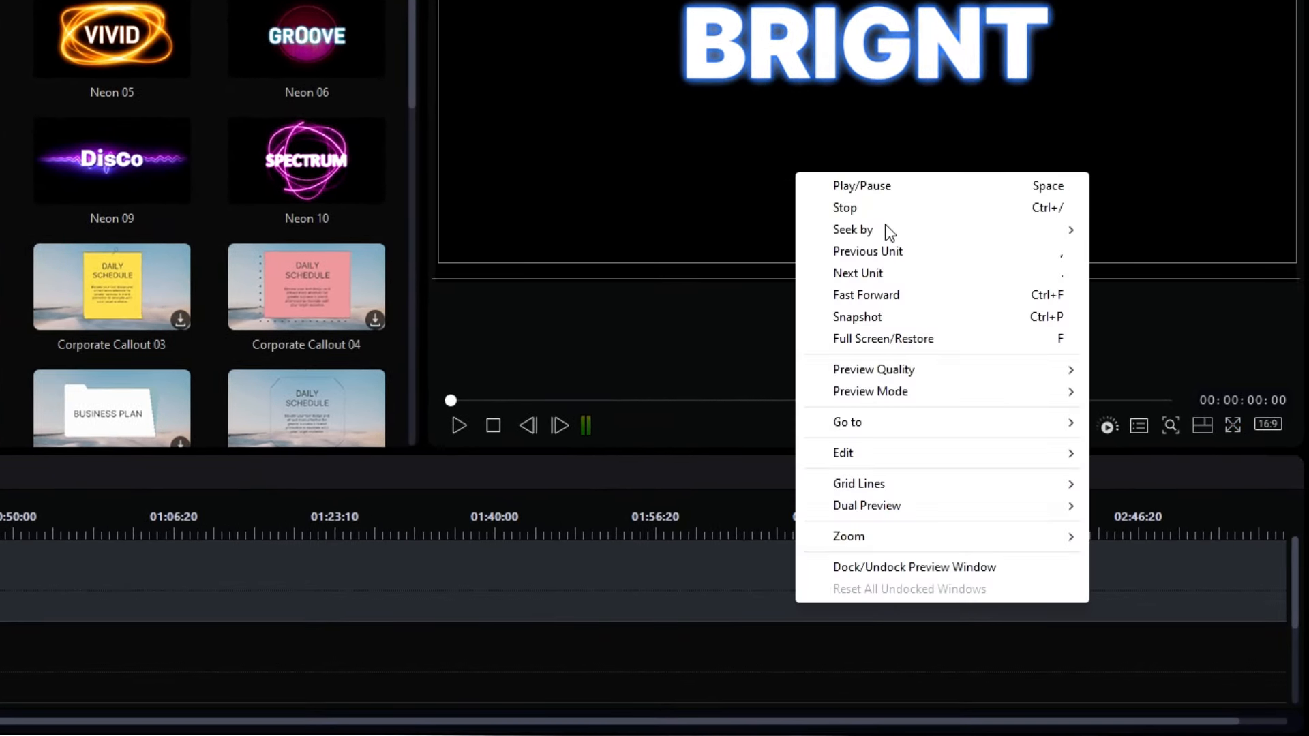
pyautogui.moveTo(916, 348)
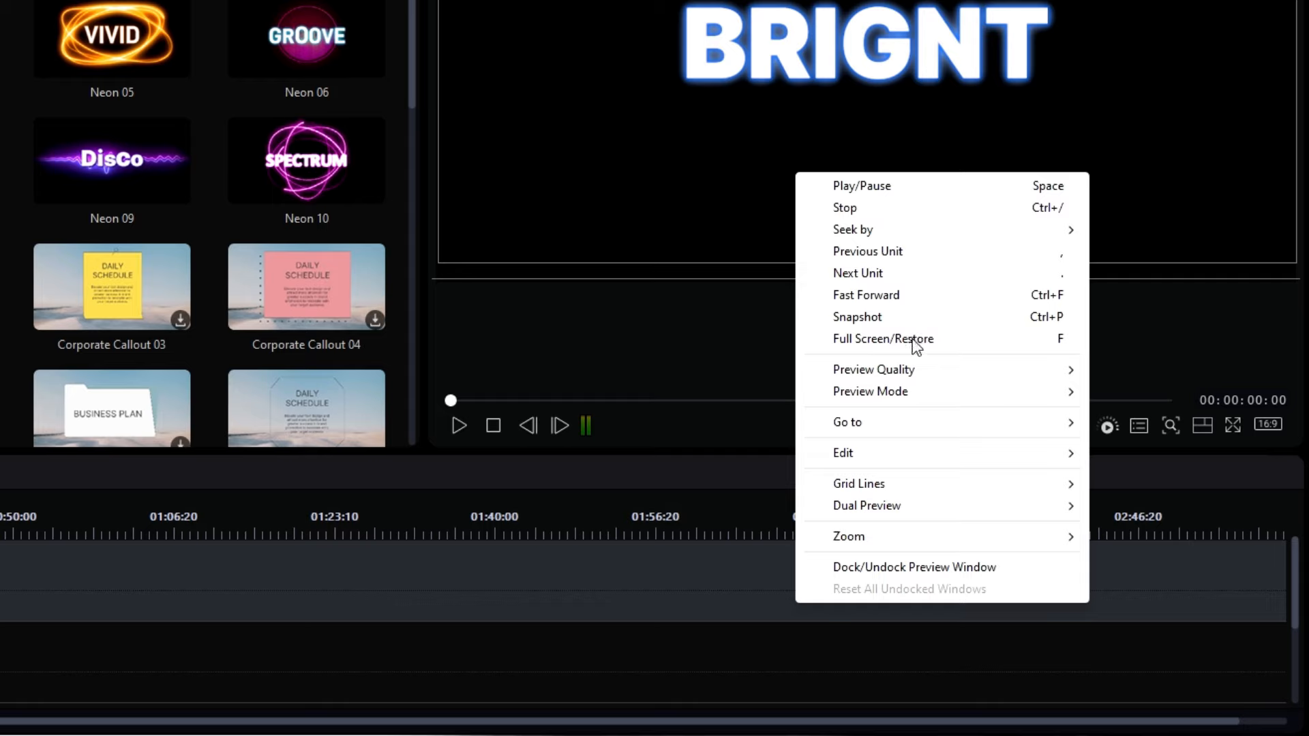
pyautogui.moveTo(643, 179)
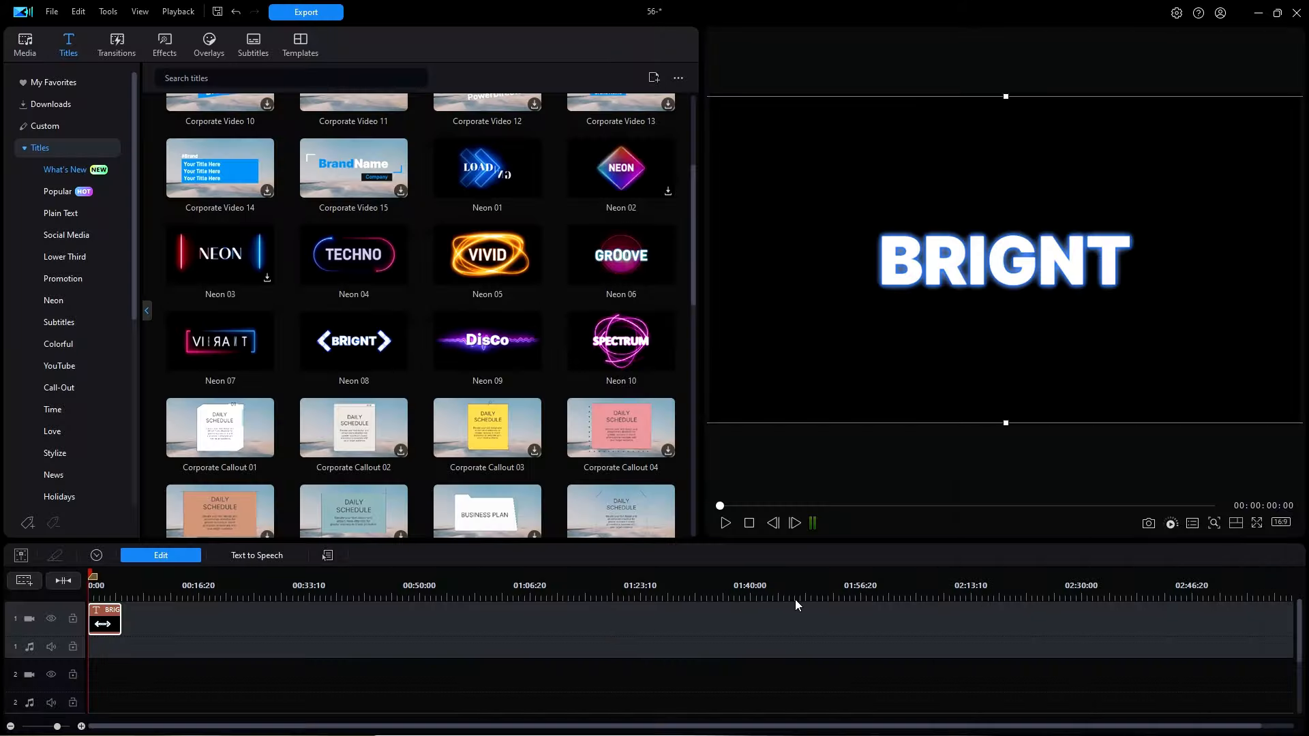
pyautogui.moveTo(829, 497)
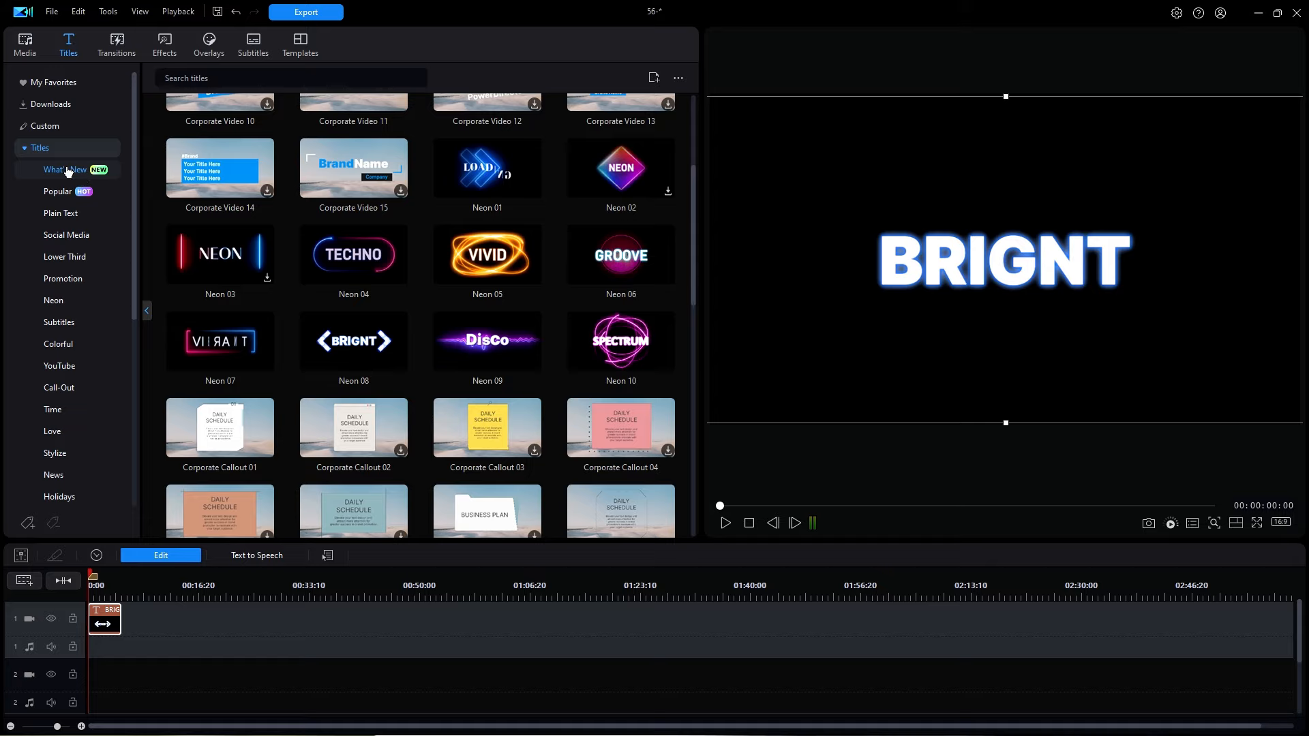
# Step: Switch to the Media room to show My Media's 56 - June Update folder
pyautogui.click(24, 45)
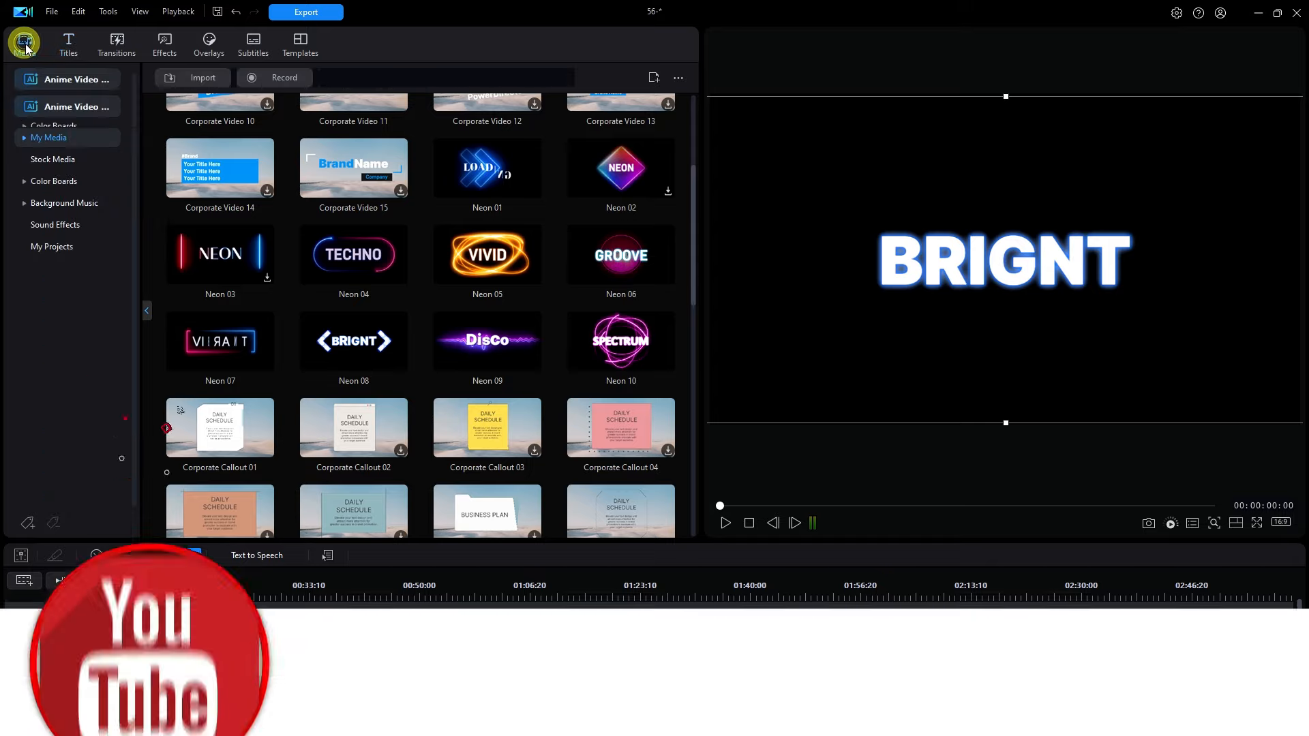
pyautogui.click(24, 44)
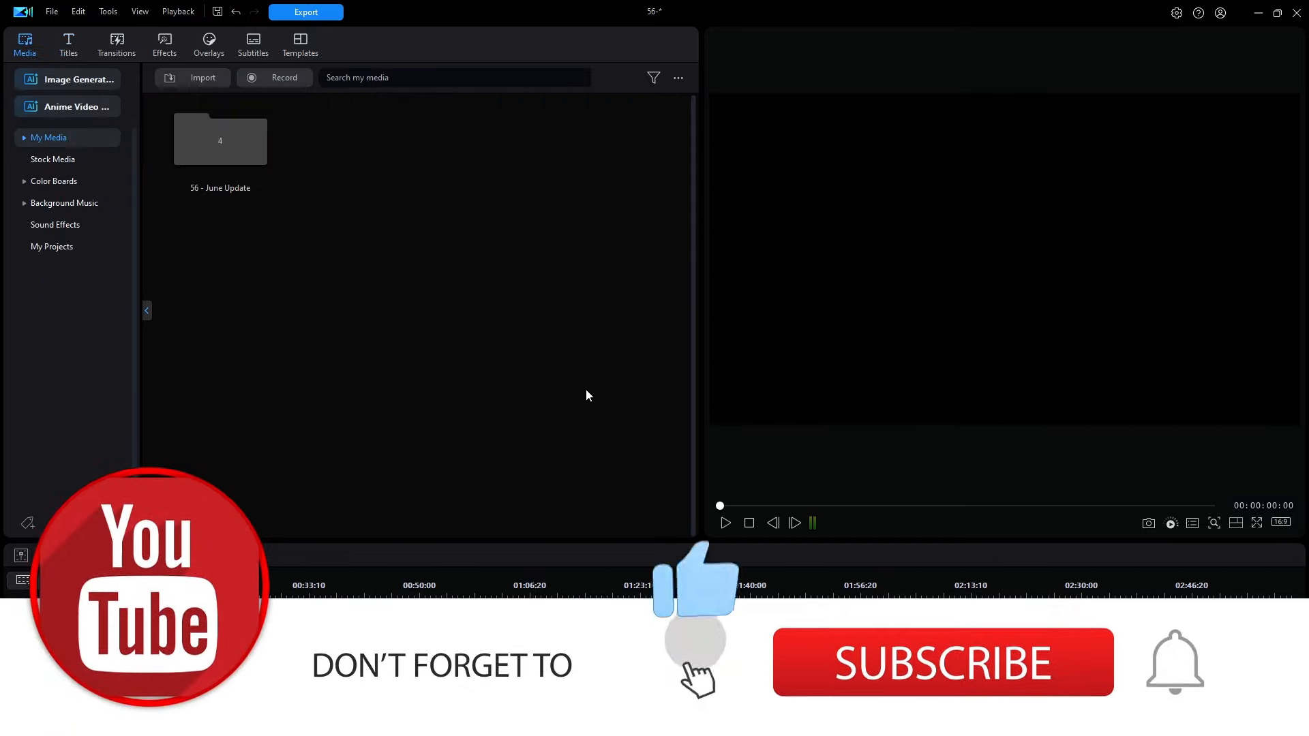